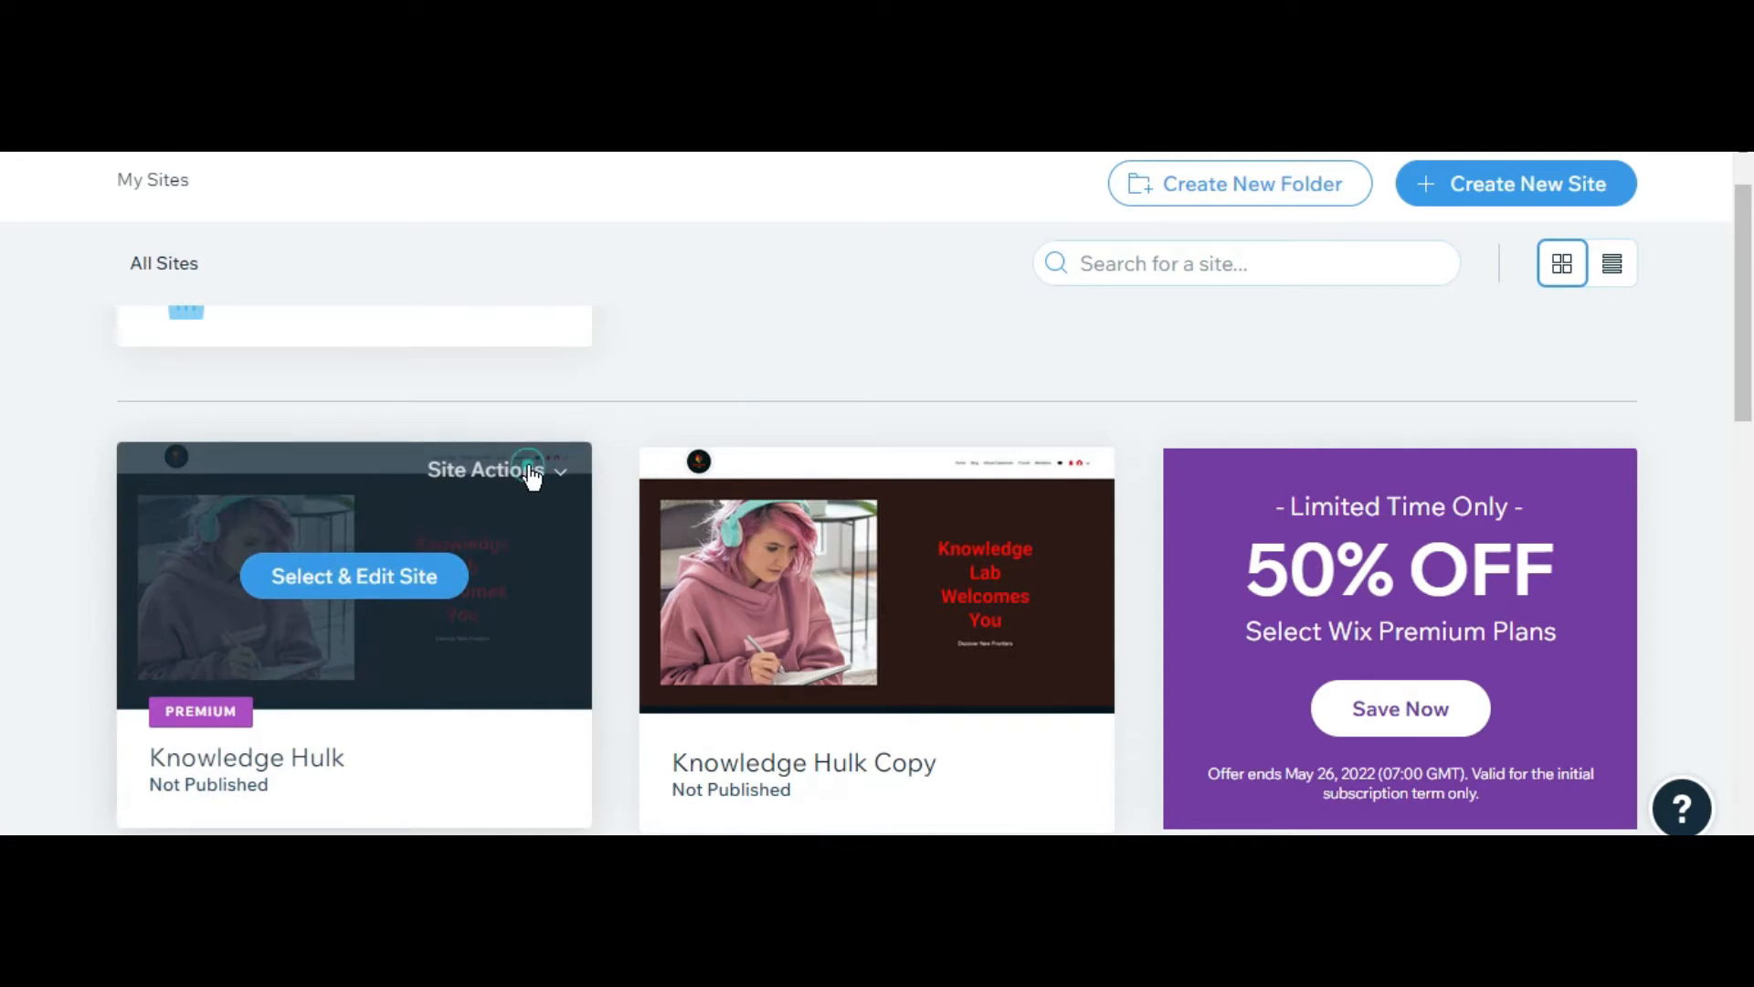
# - Duplicate the Knowledge Hulk site as an unpublished copy named 'Knowledge Hulk 1'
pyautogui.click(495, 470)
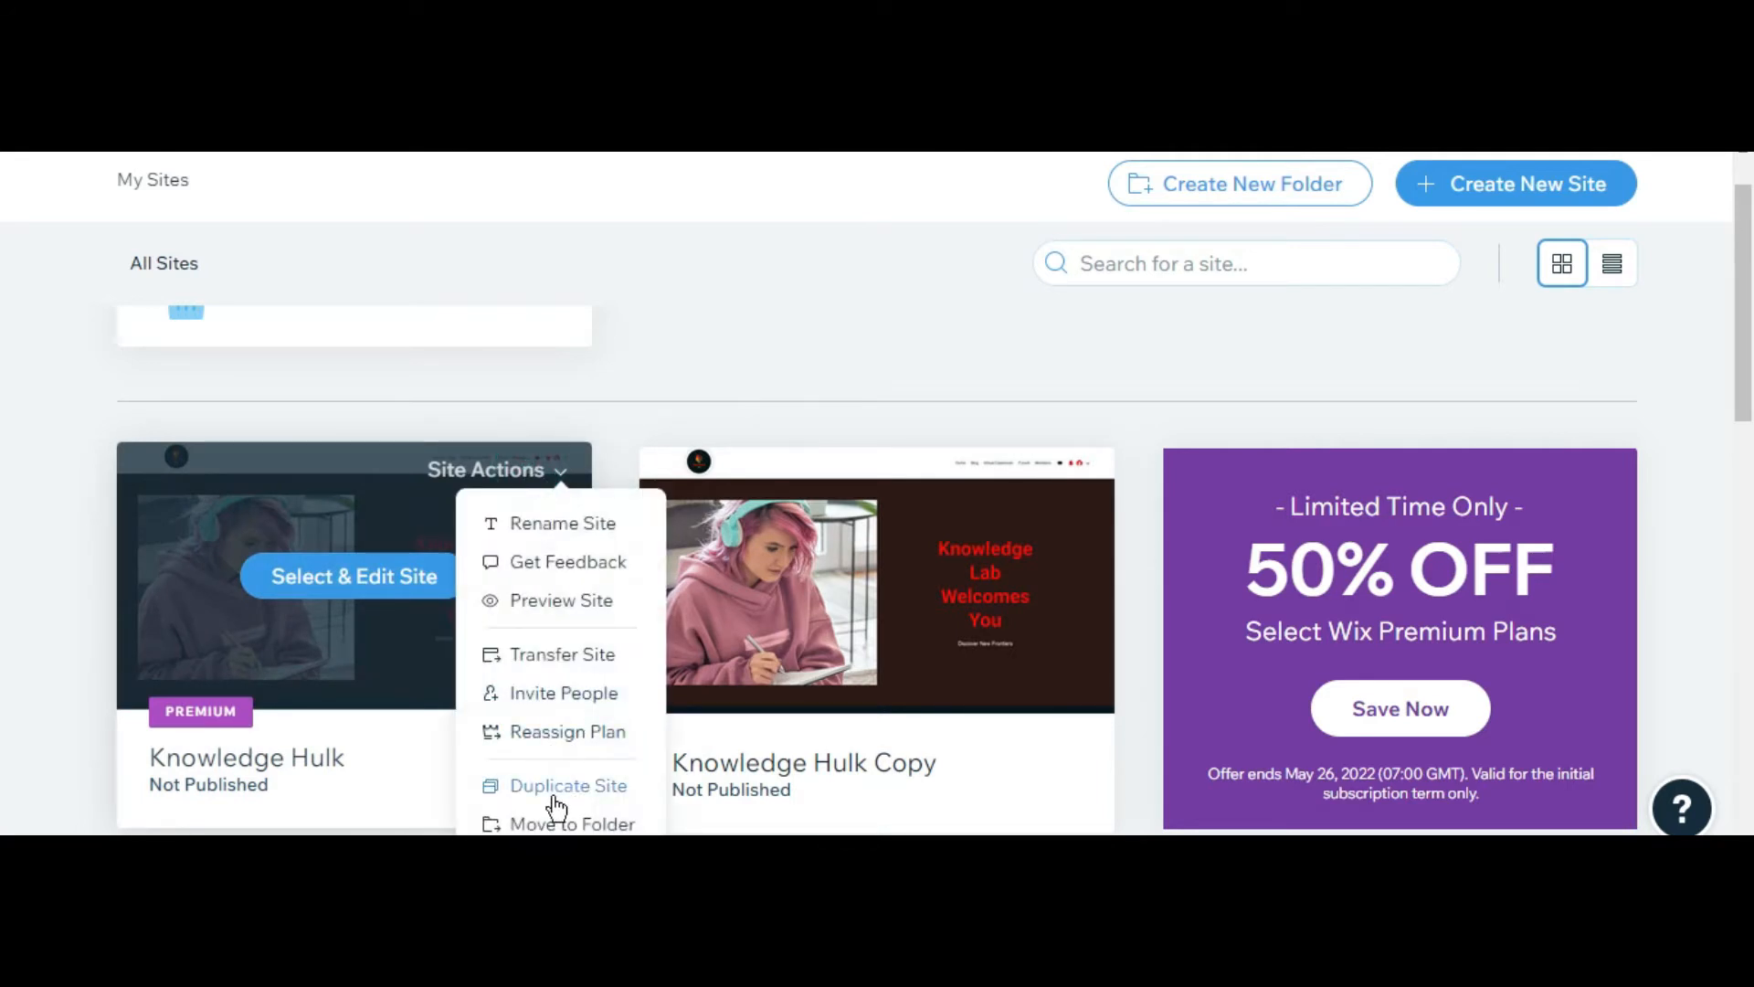
pyautogui.click(566, 786)
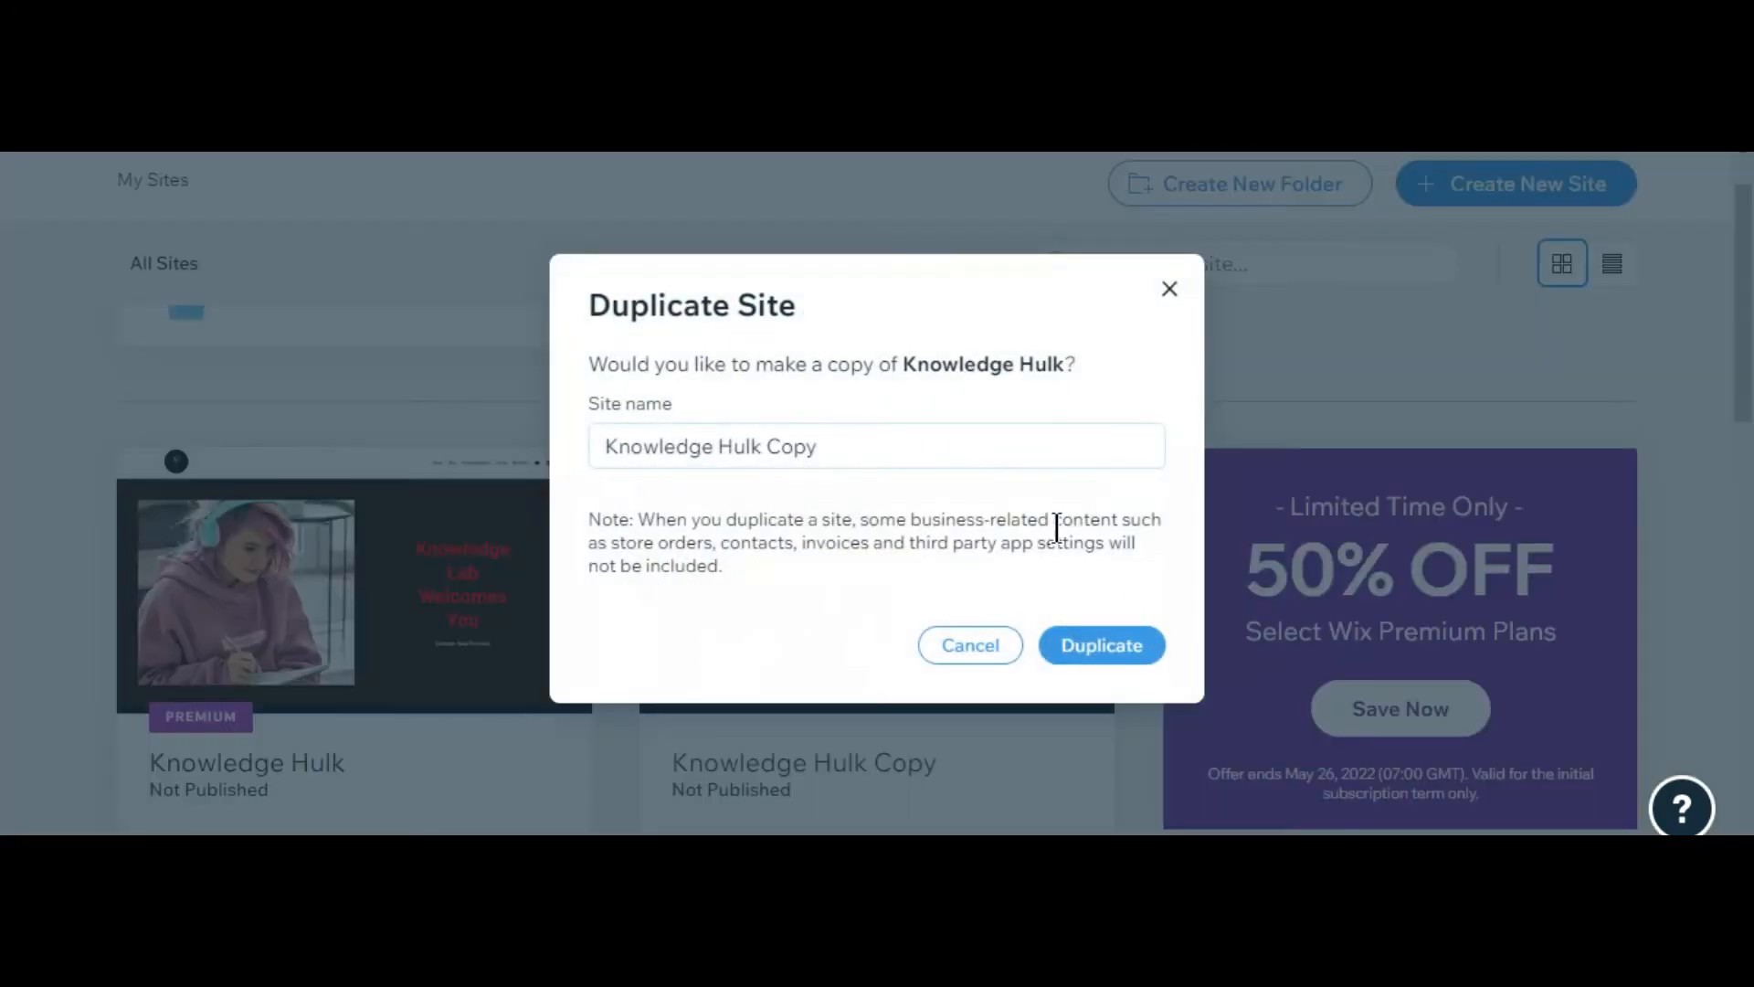
pyautogui.click(875, 445)
pyautogui.write(' 1')
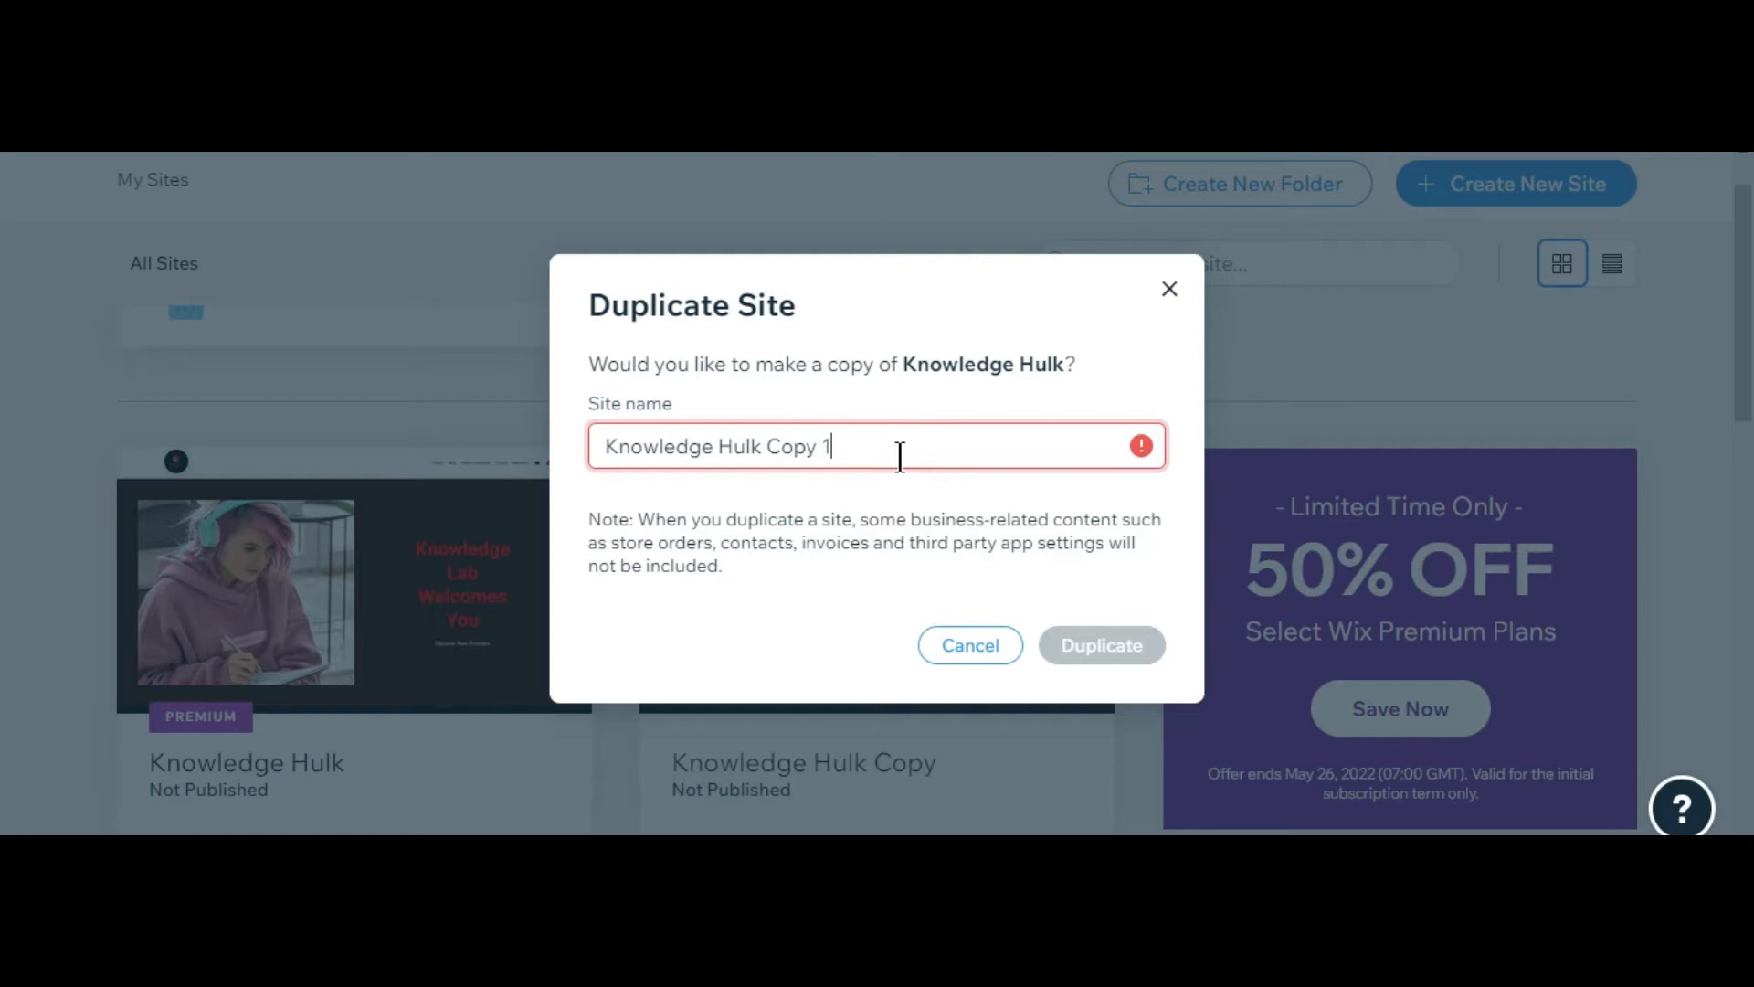
pyautogui.write('Knowledge Hulk')
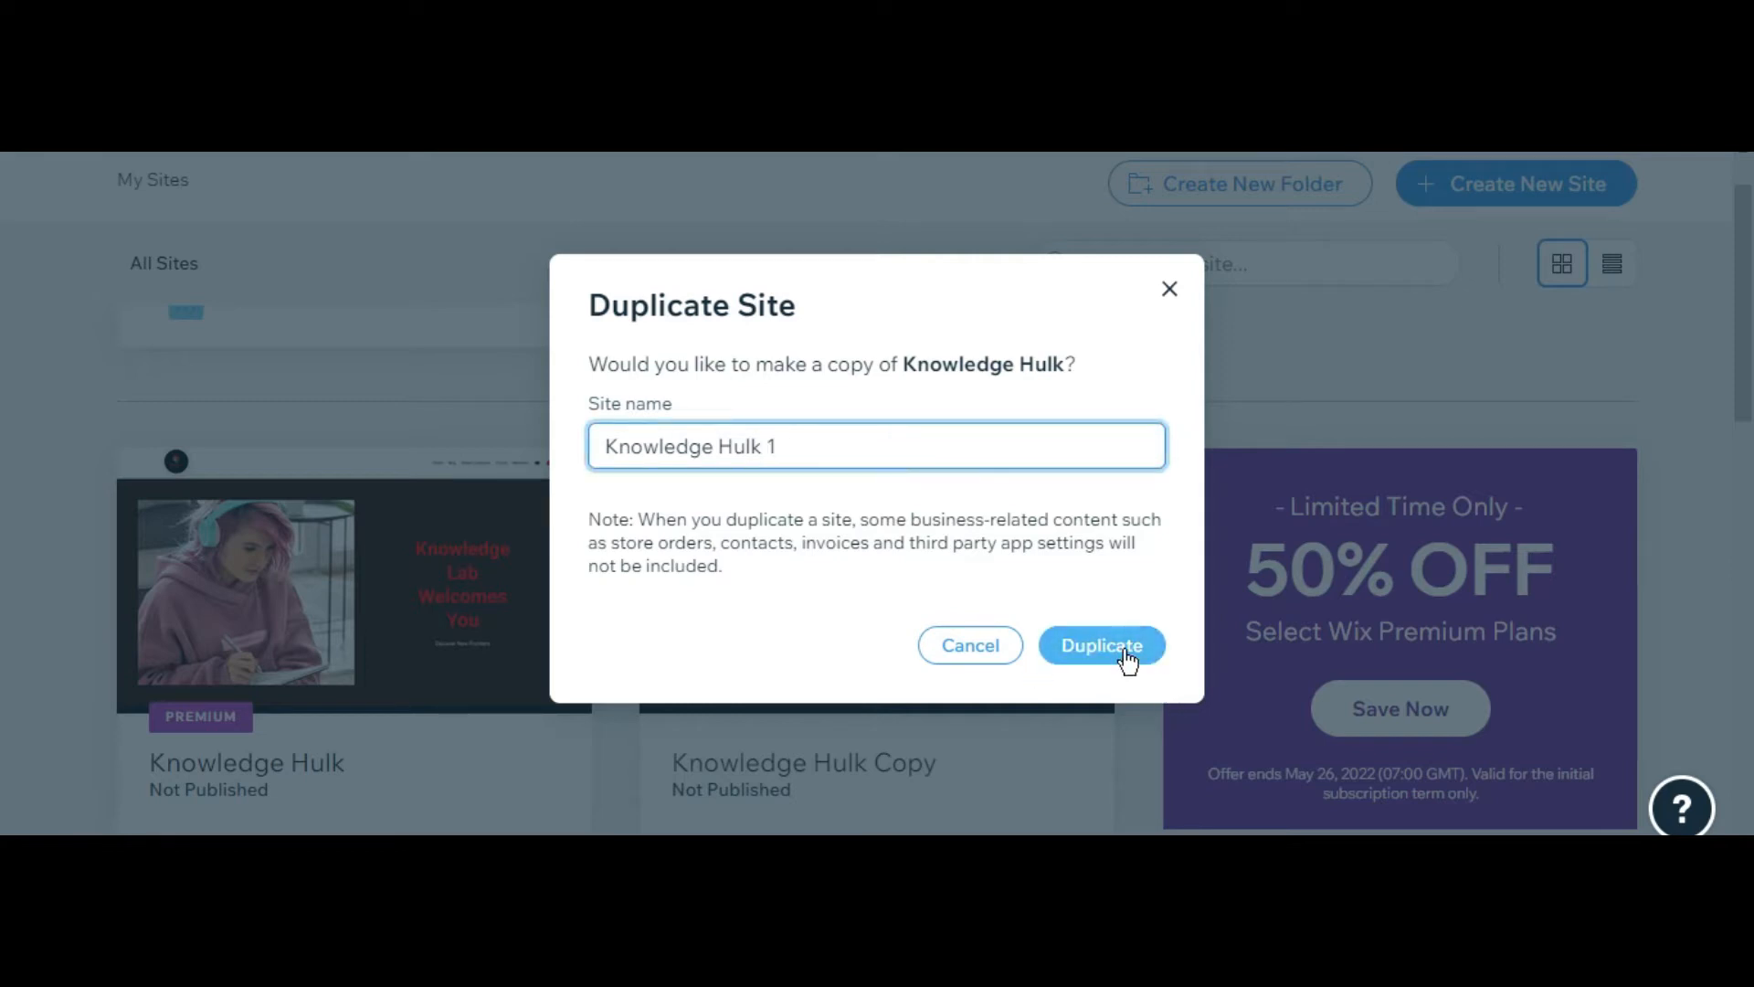
pyautogui.click(1100, 645)
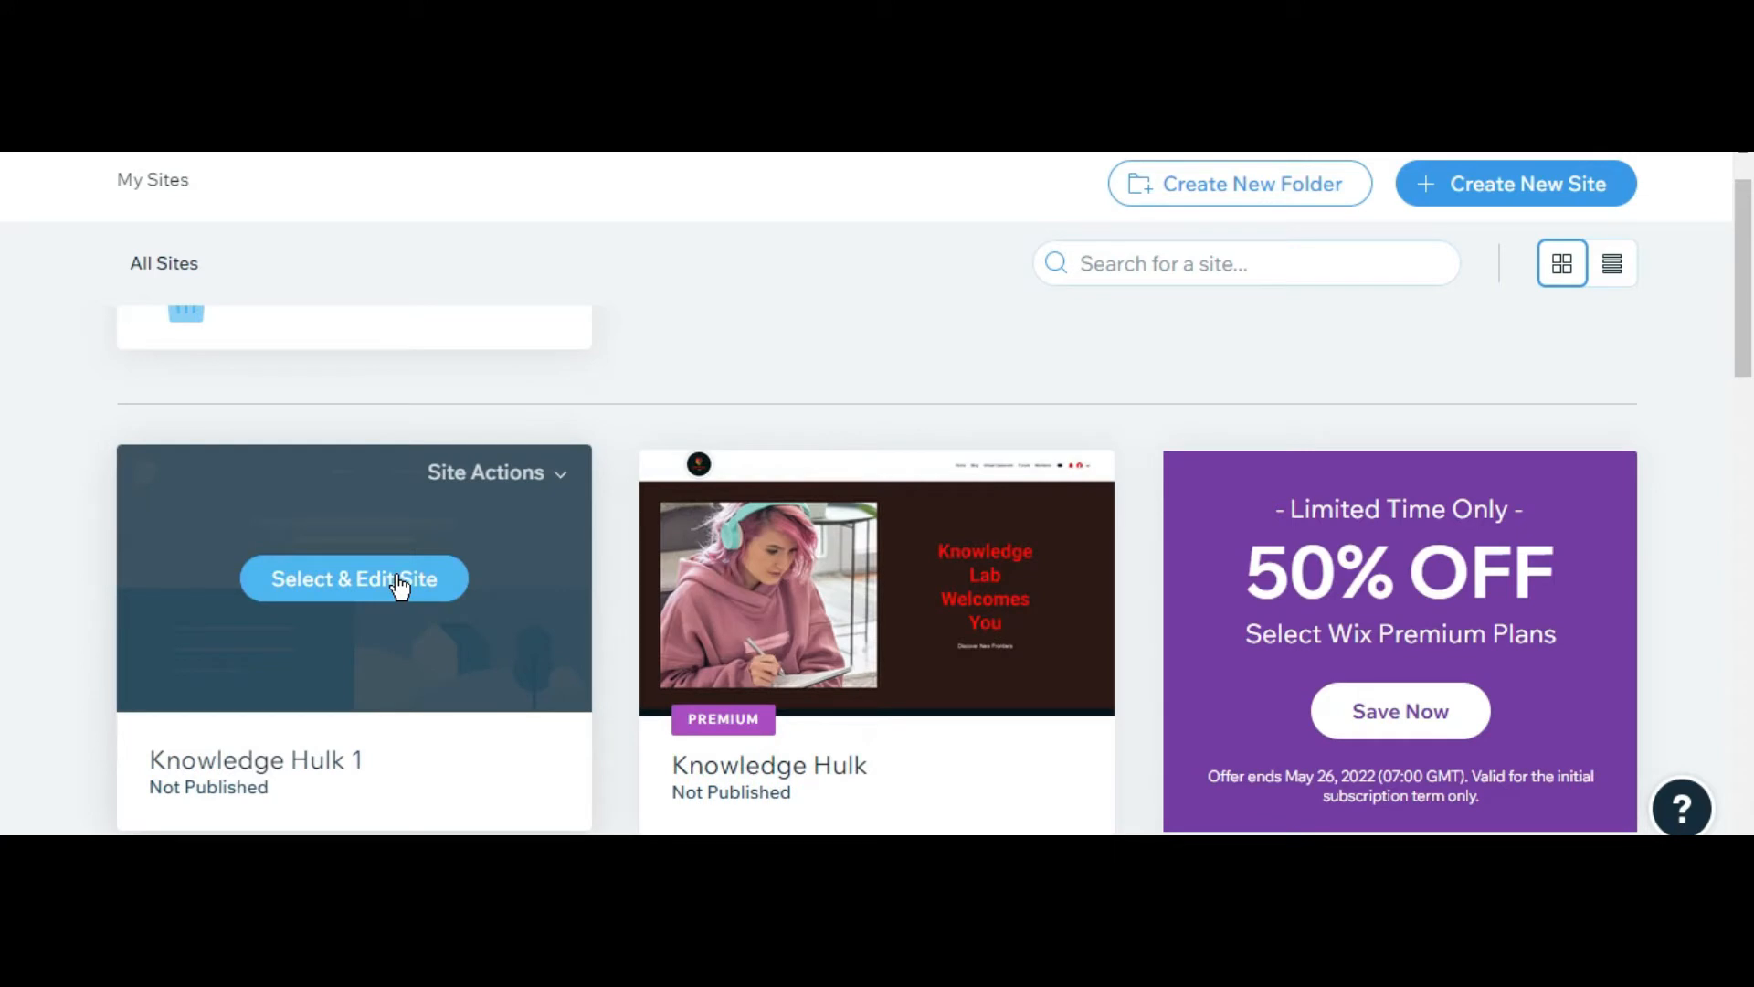
pyautogui.moveTo(791, 663)
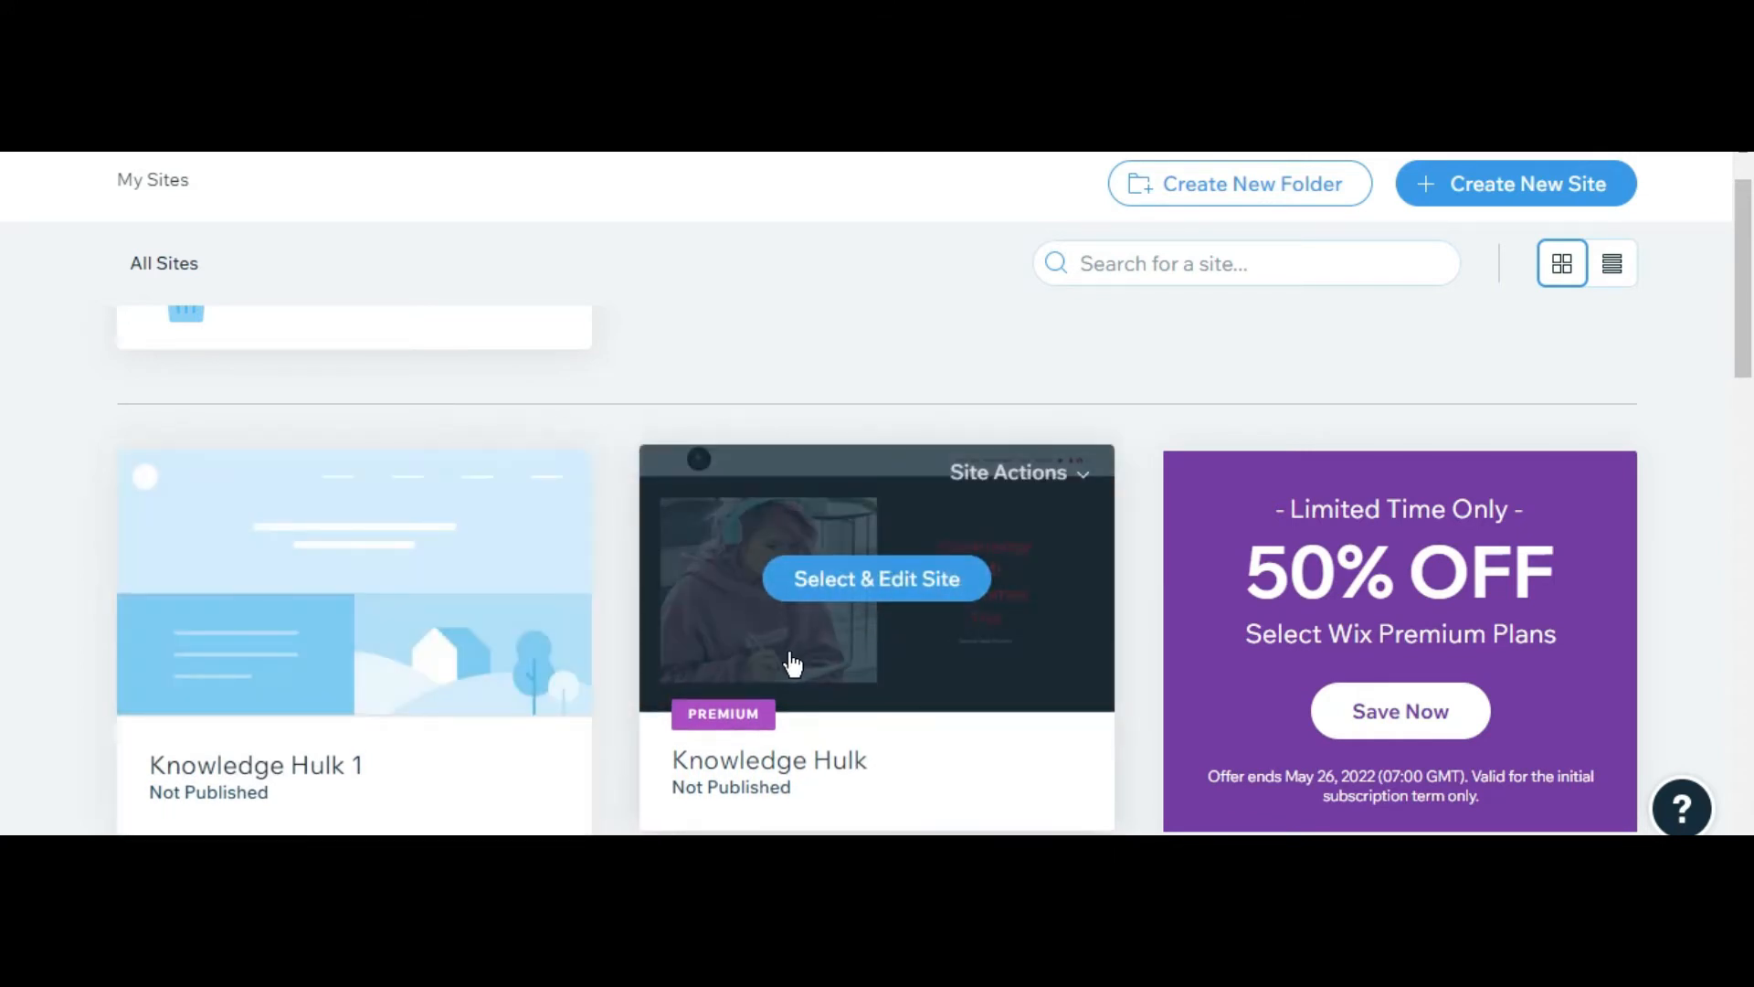
# - View Knowledge Hulk's Website plans, all locked while it holds Business Unlimited
pyautogui.click(1018, 472)
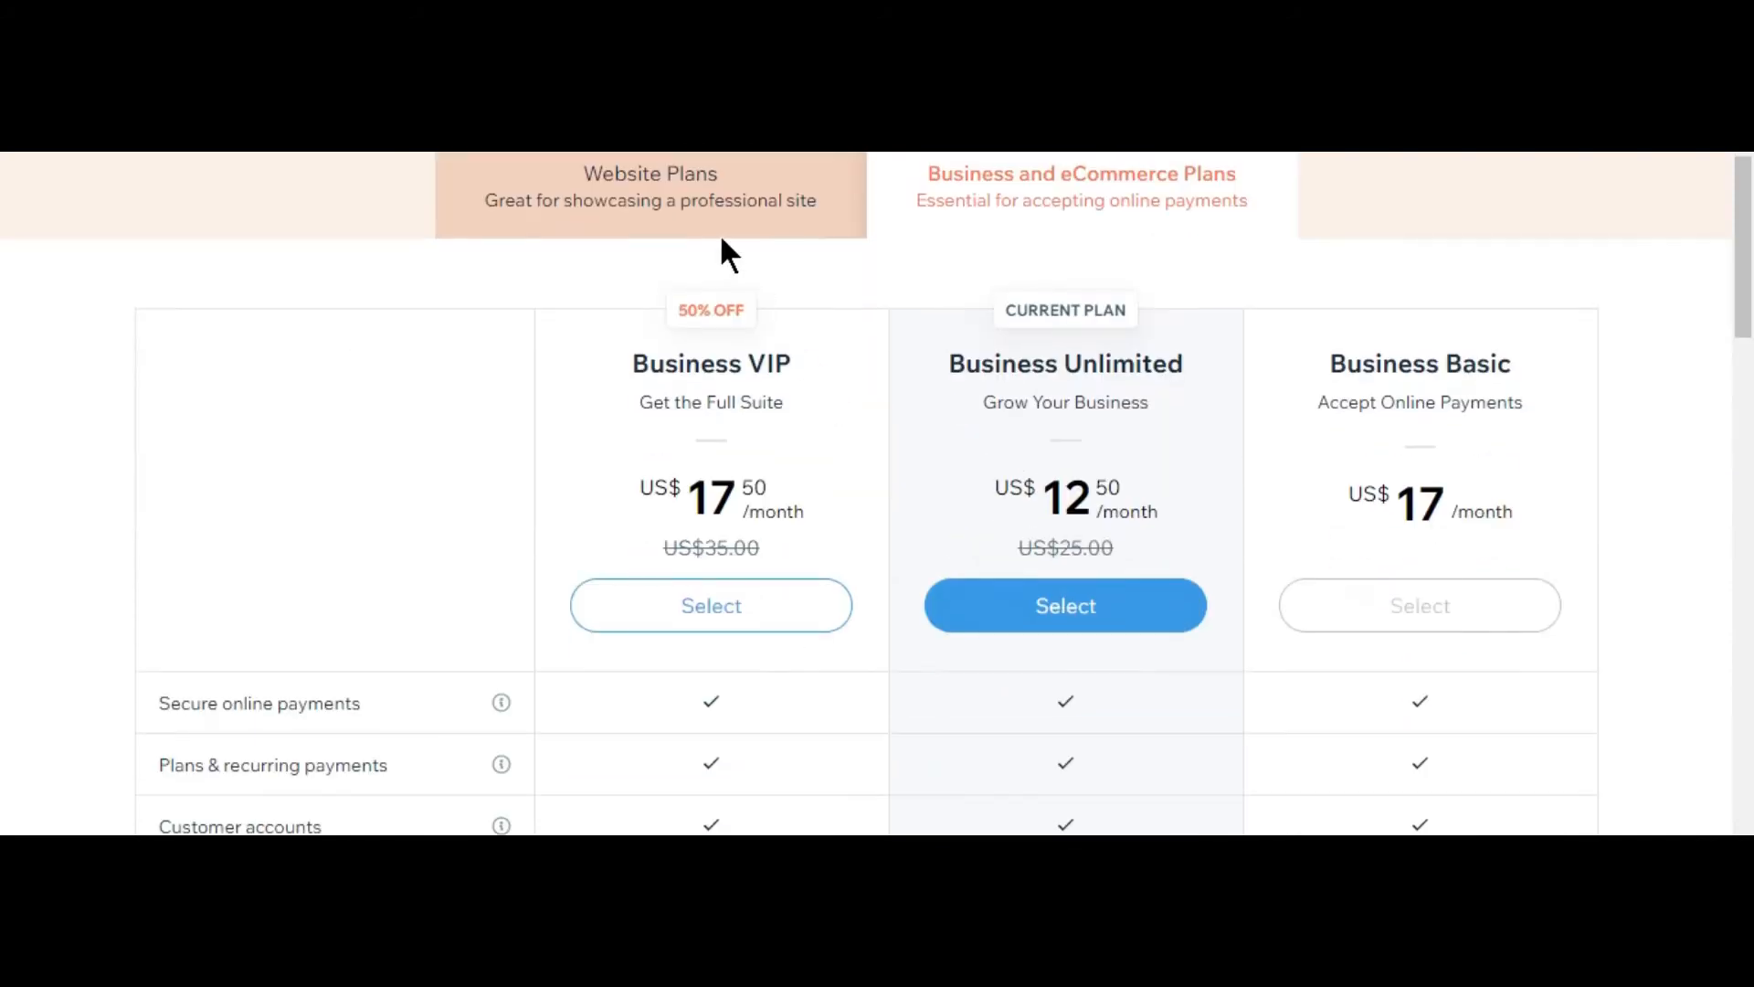
pyautogui.click(649, 187)
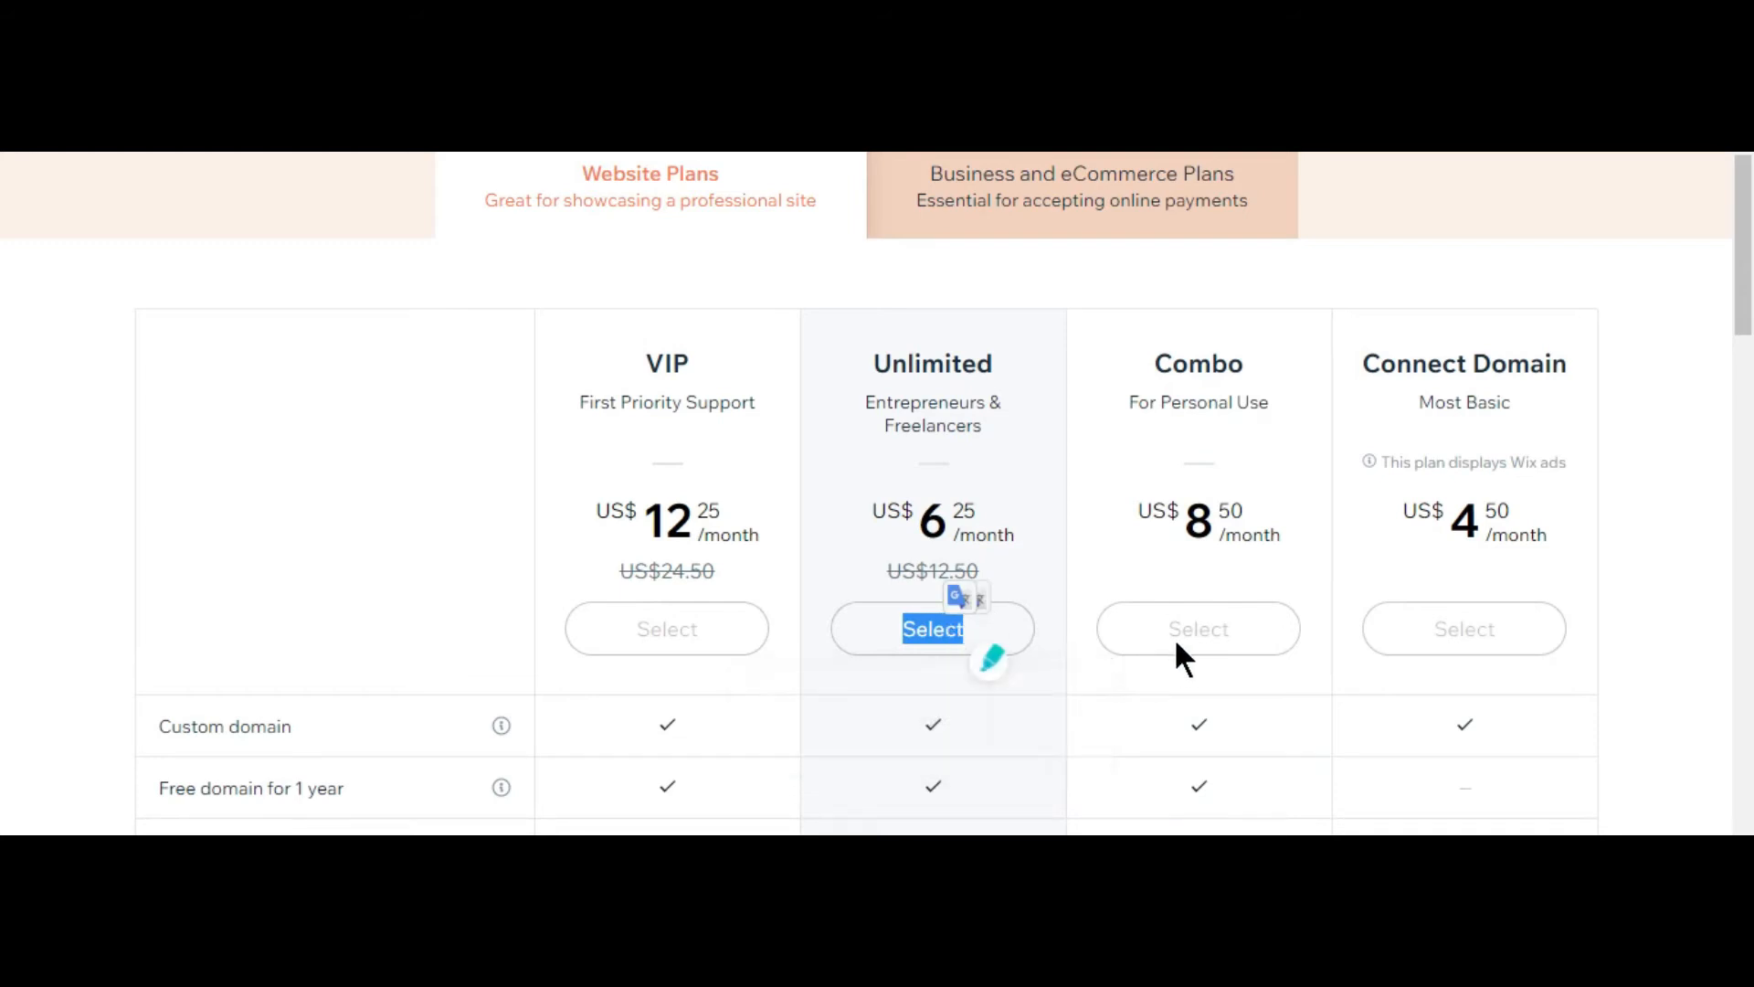
pyautogui.moveTo(1195, 627)
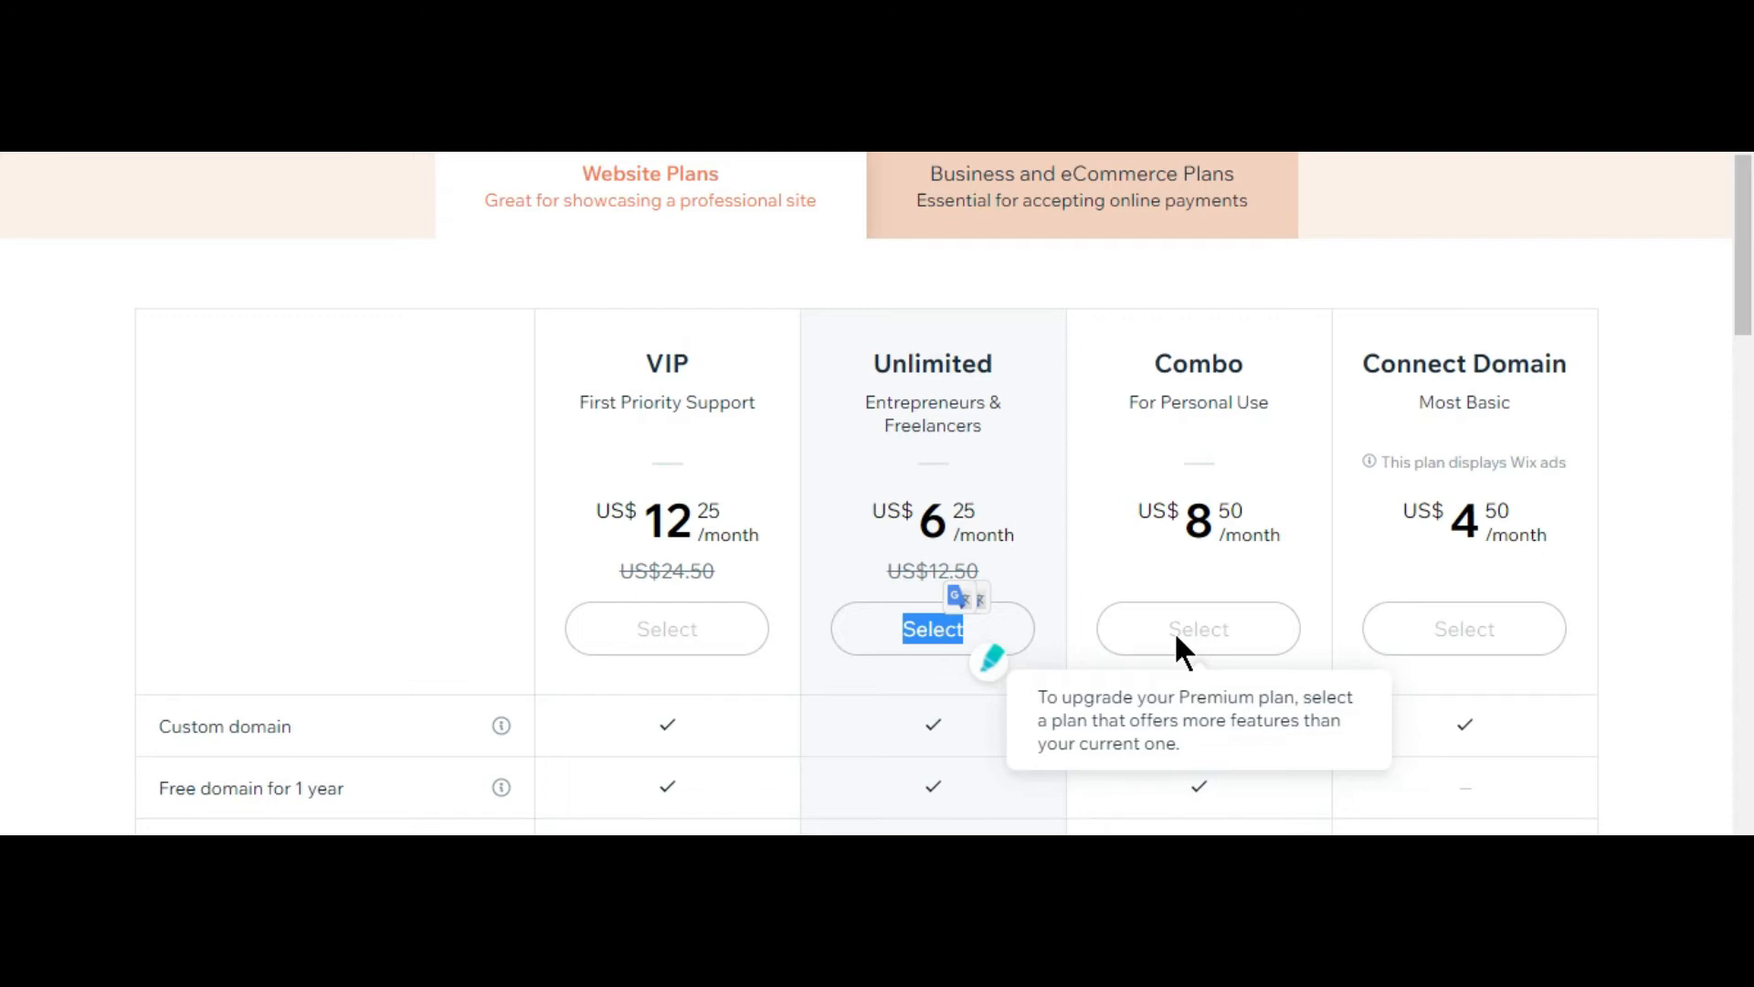
pyautogui.moveTo(791, 216)
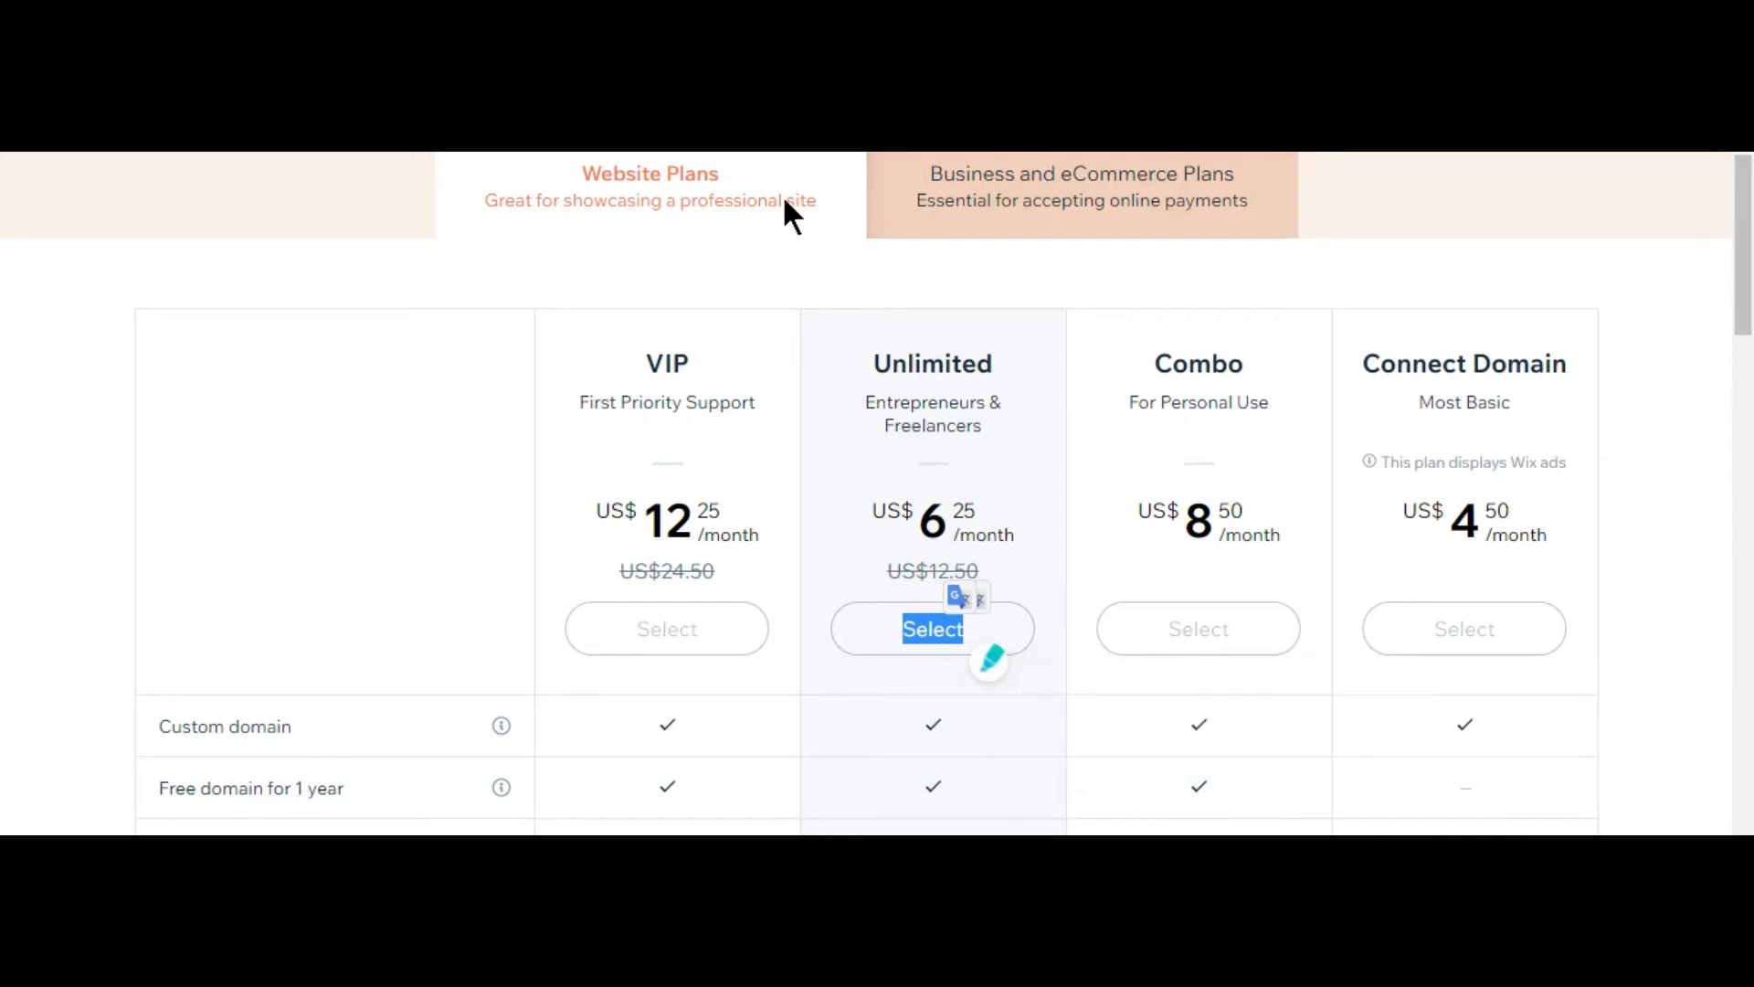
pyautogui.click(1080, 187)
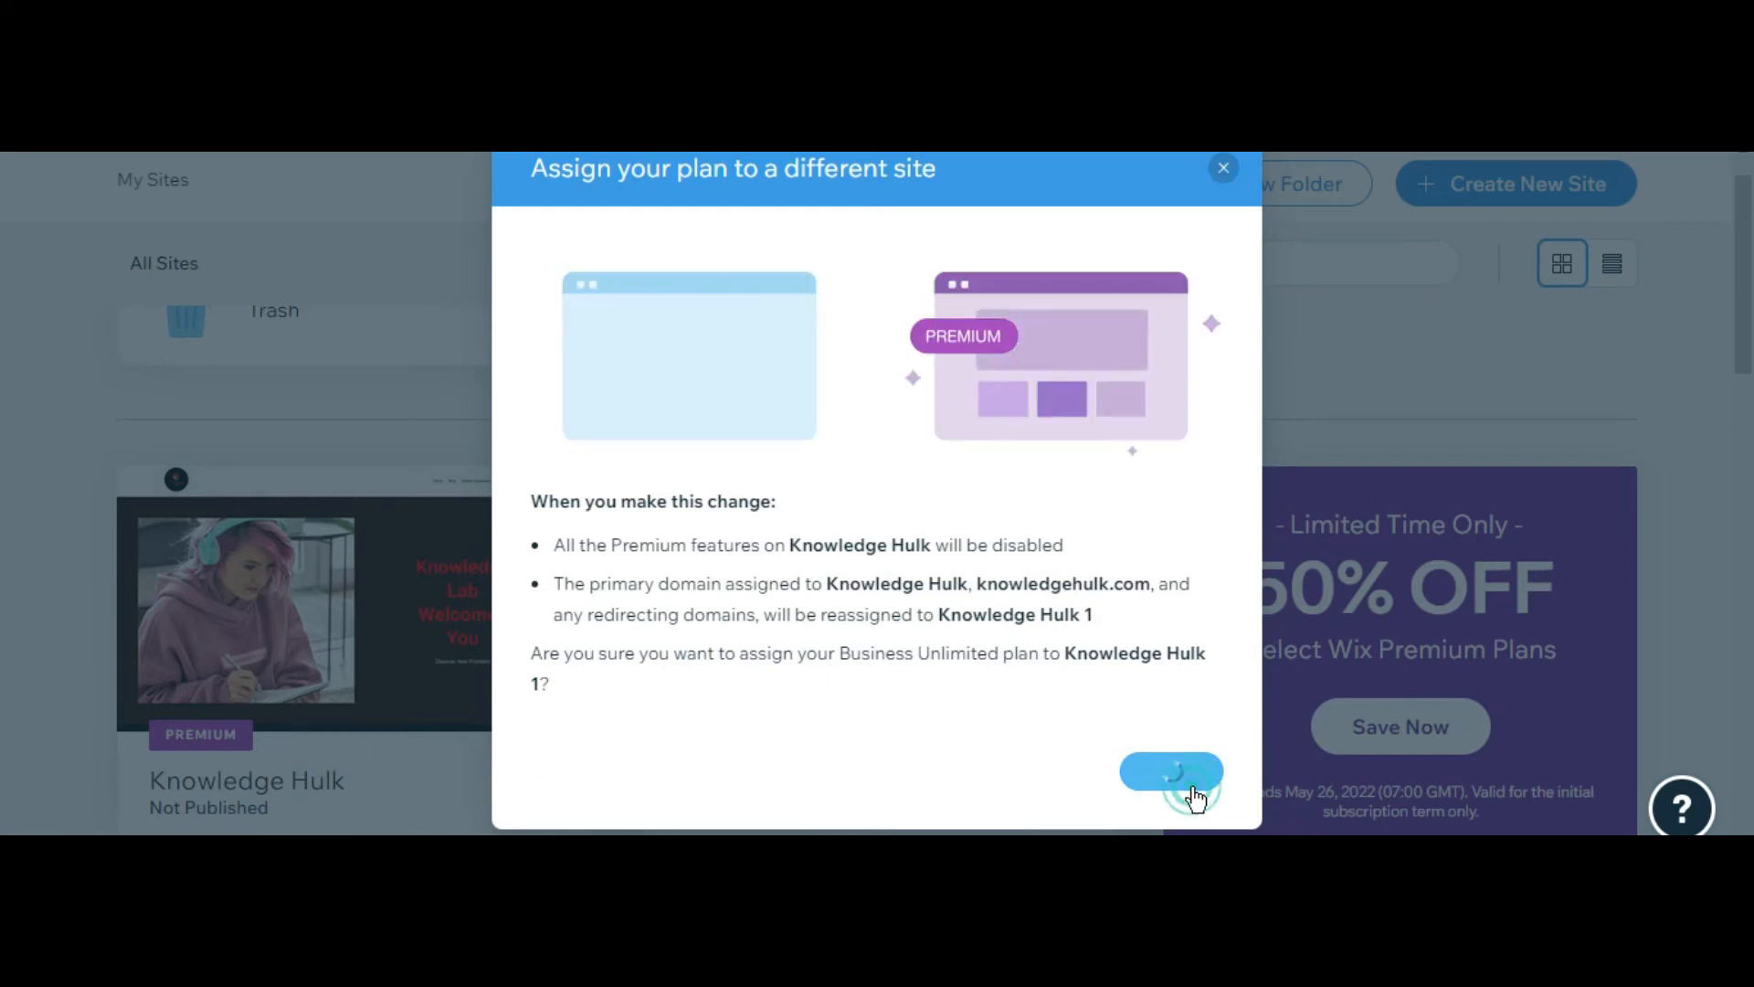
# - Confirm reassigning the Business Unlimited plan to Knowledge Hulk 1
pyautogui.click(1170, 771)
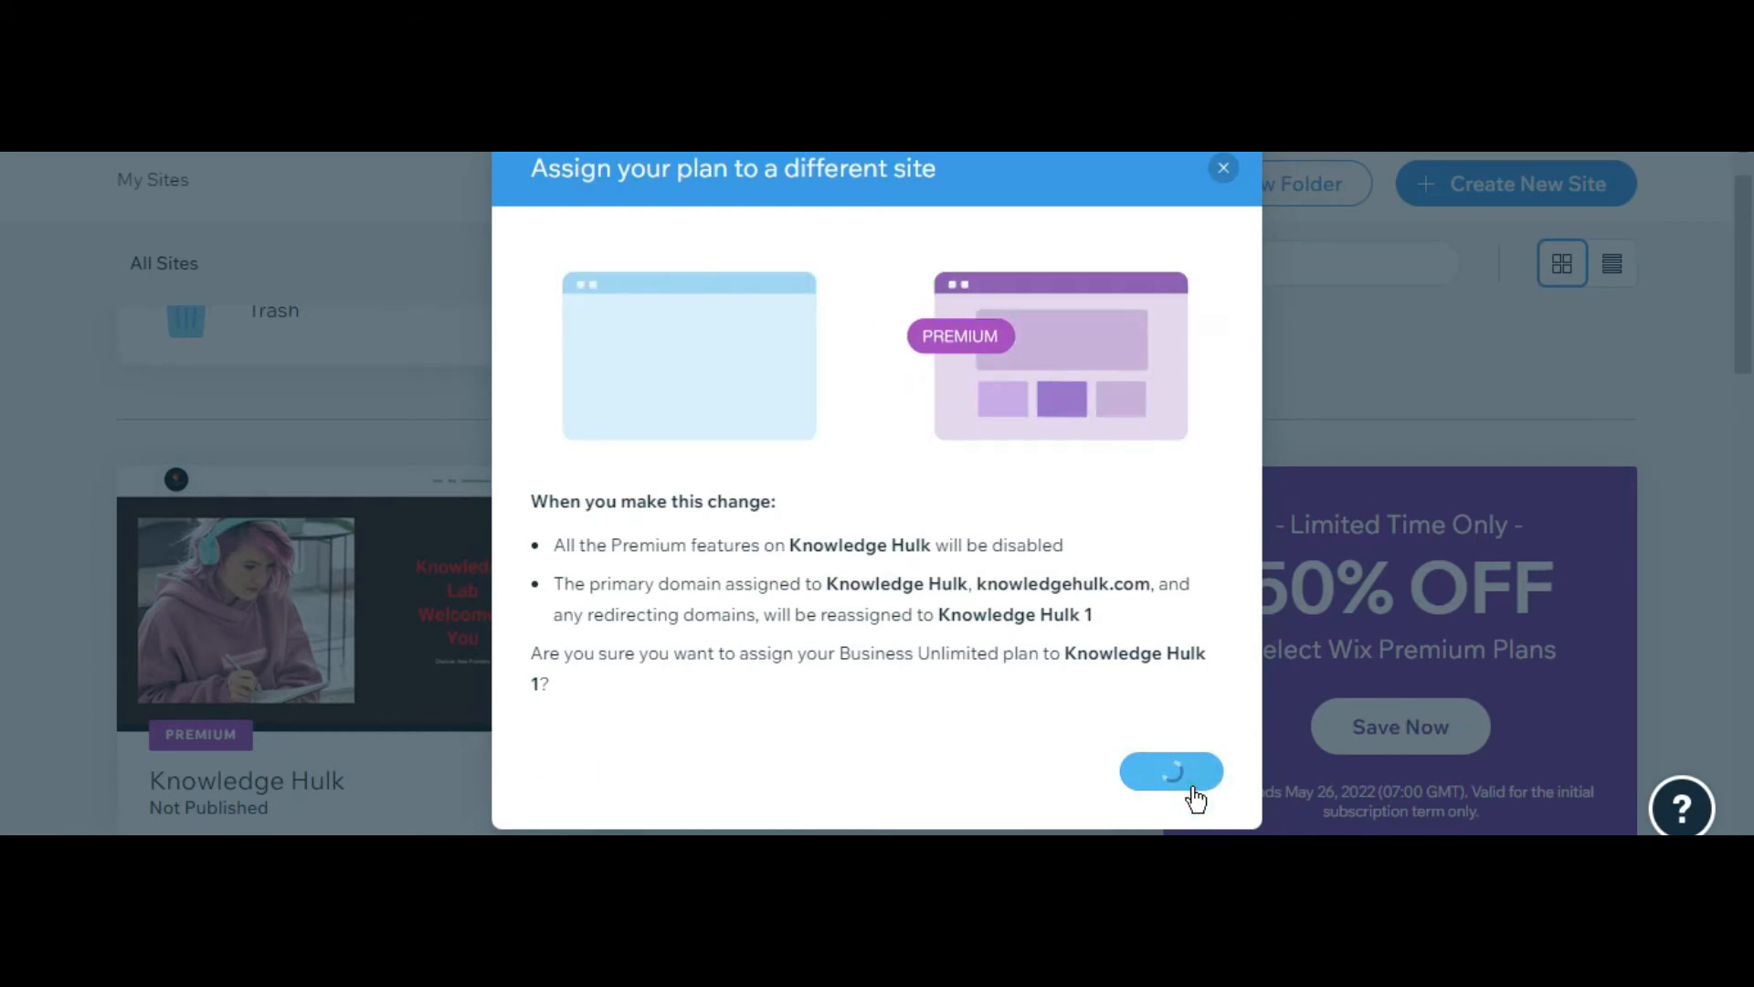
pyautogui.click(1169, 771)
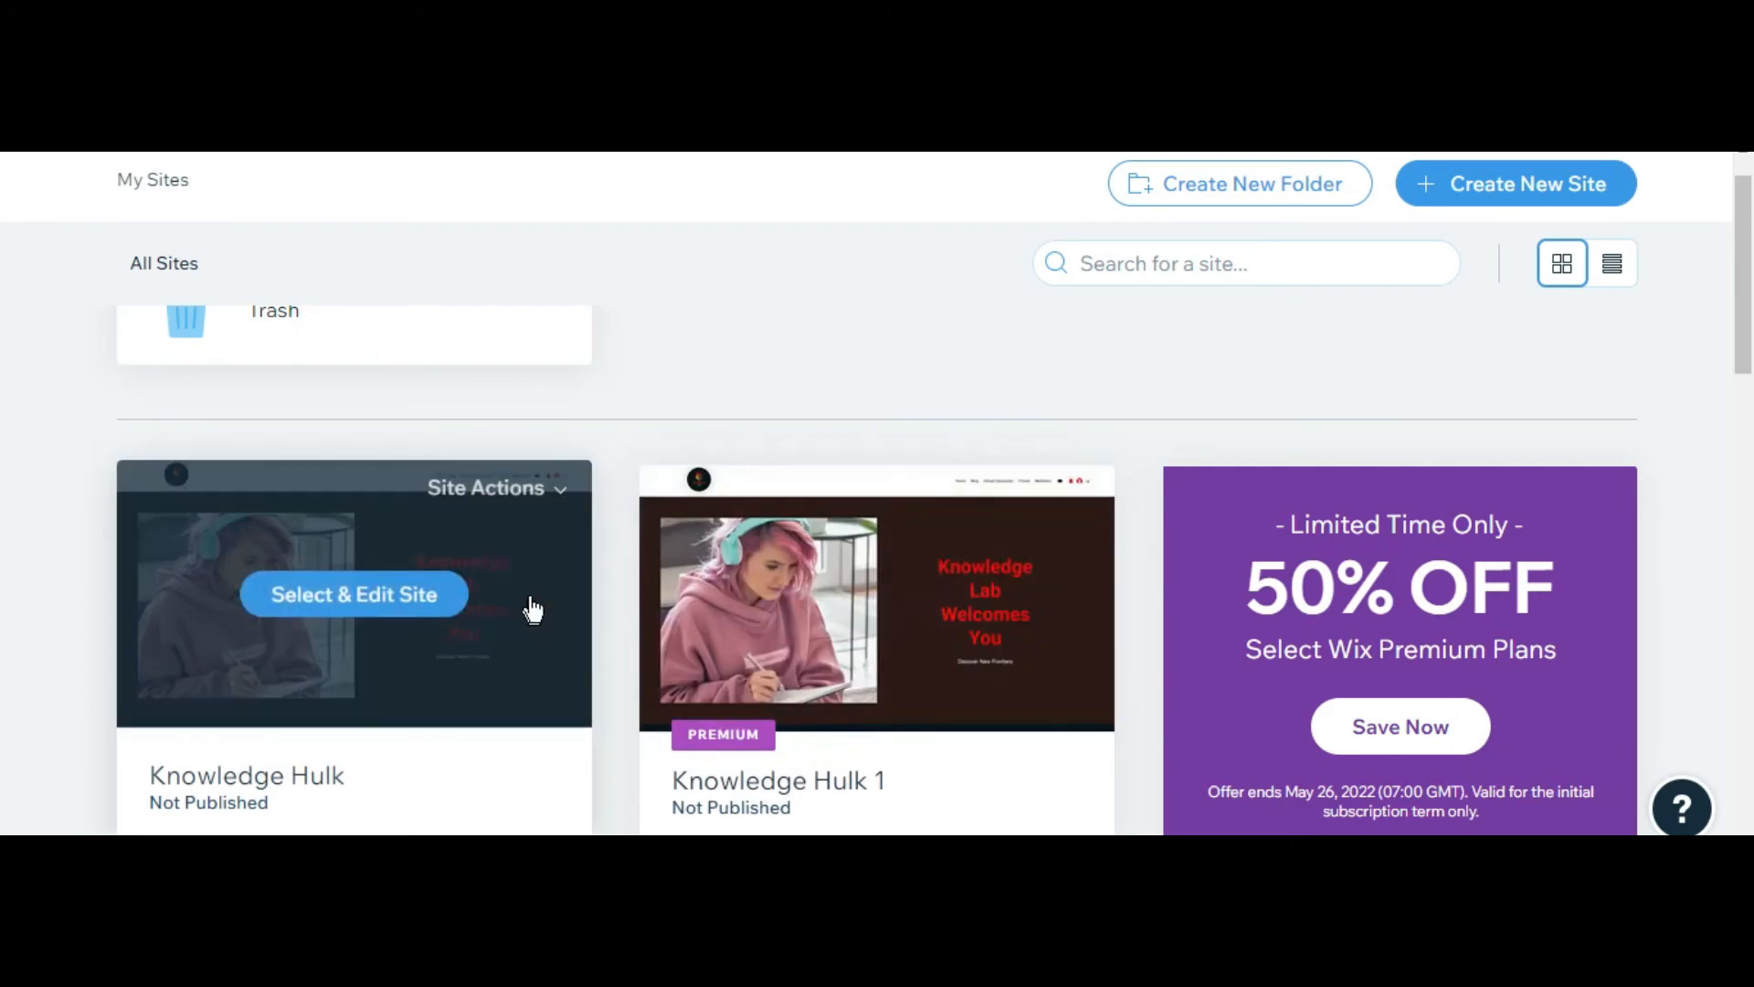
pyautogui.moveTo(497, 500)
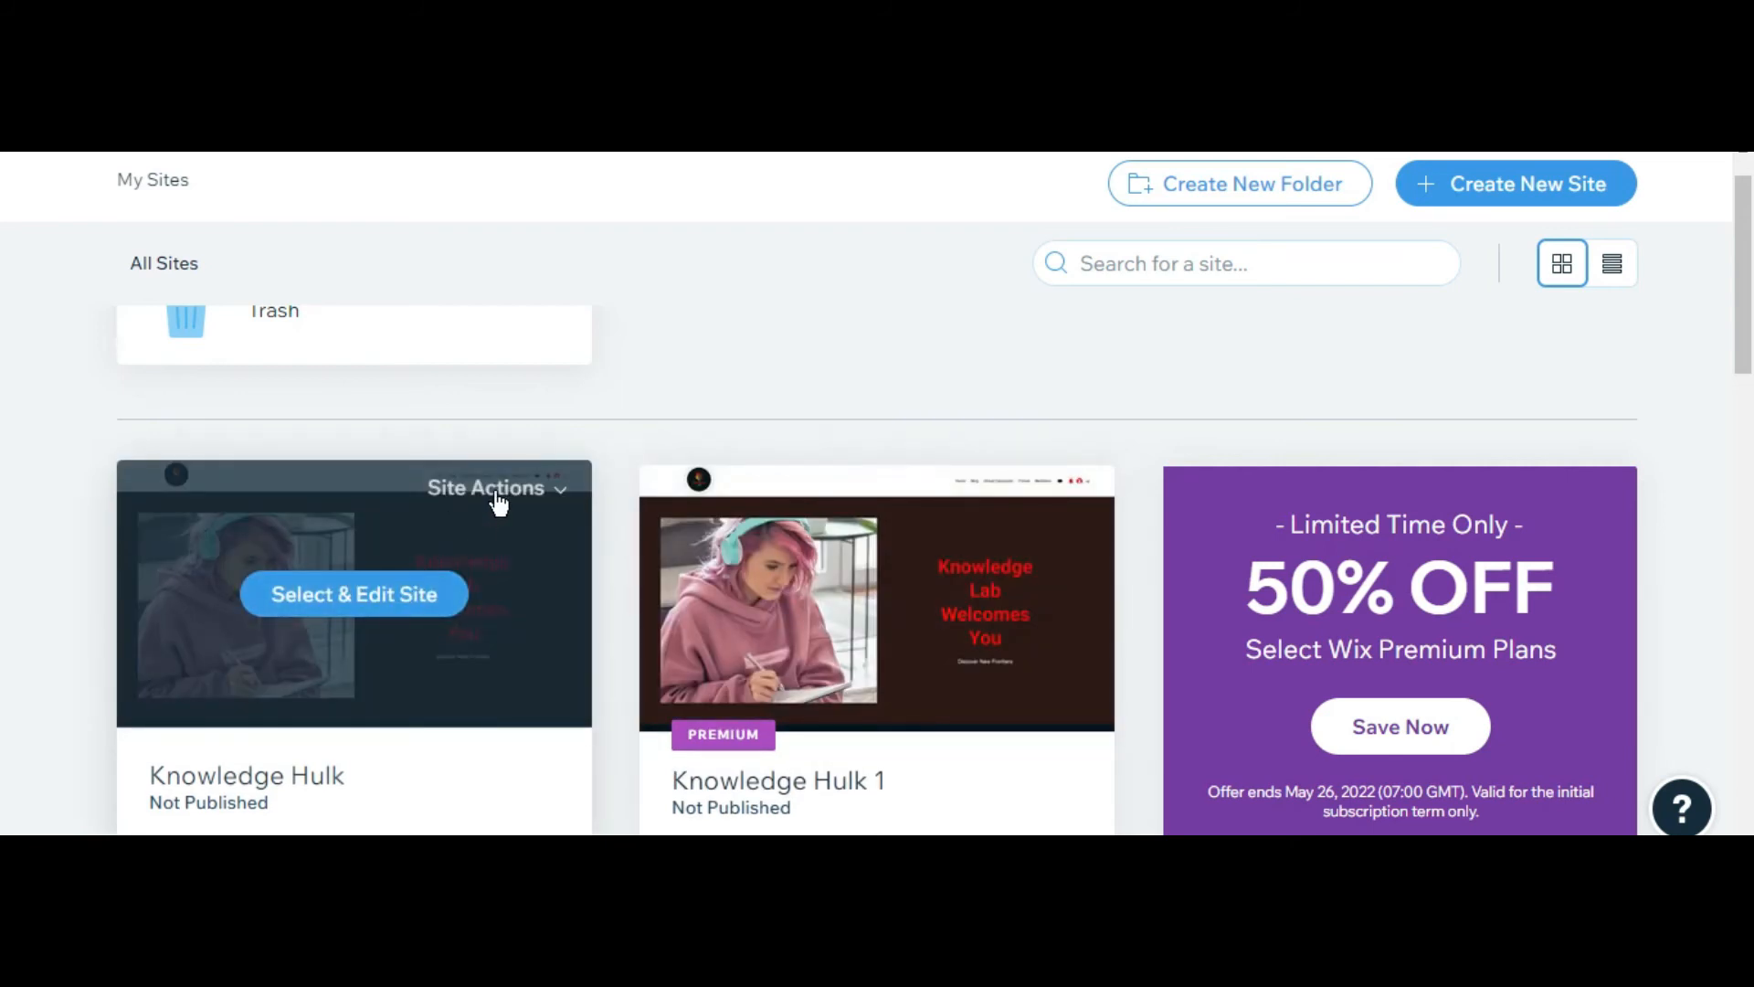
# - Return to the original Knowledge Hulk and bring up its premium plans
pyautogui.click(495, 487)
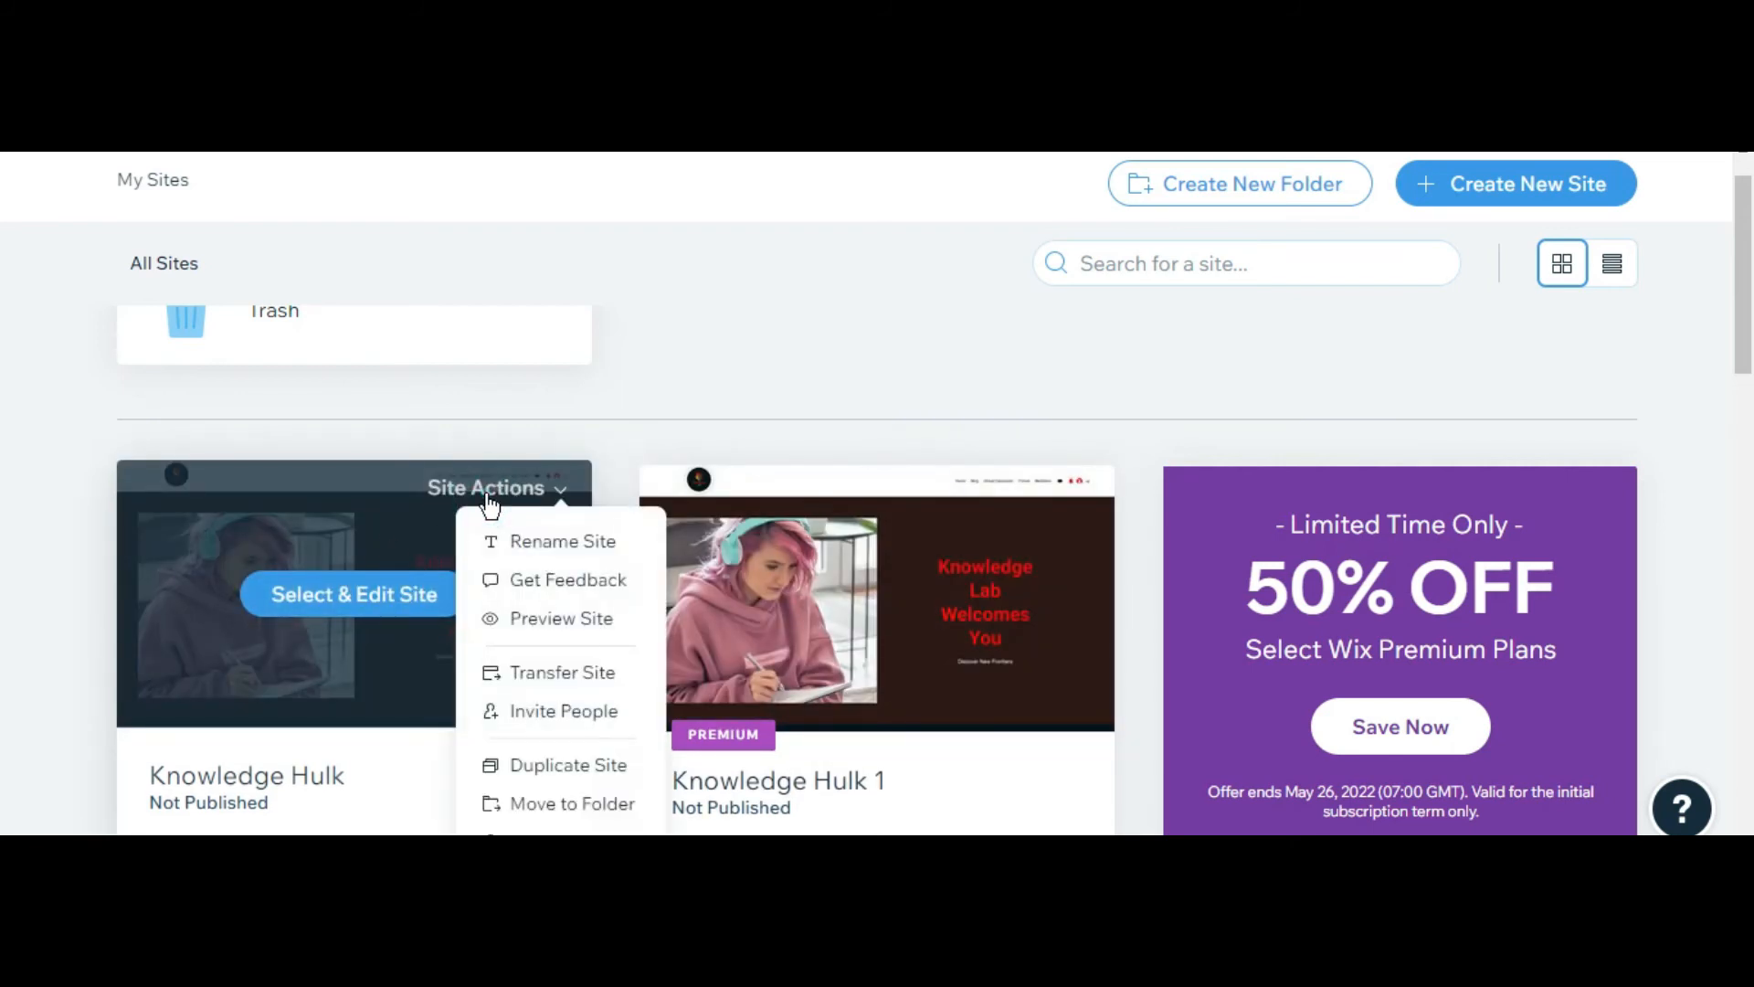
pyautogui.click(485, 488)
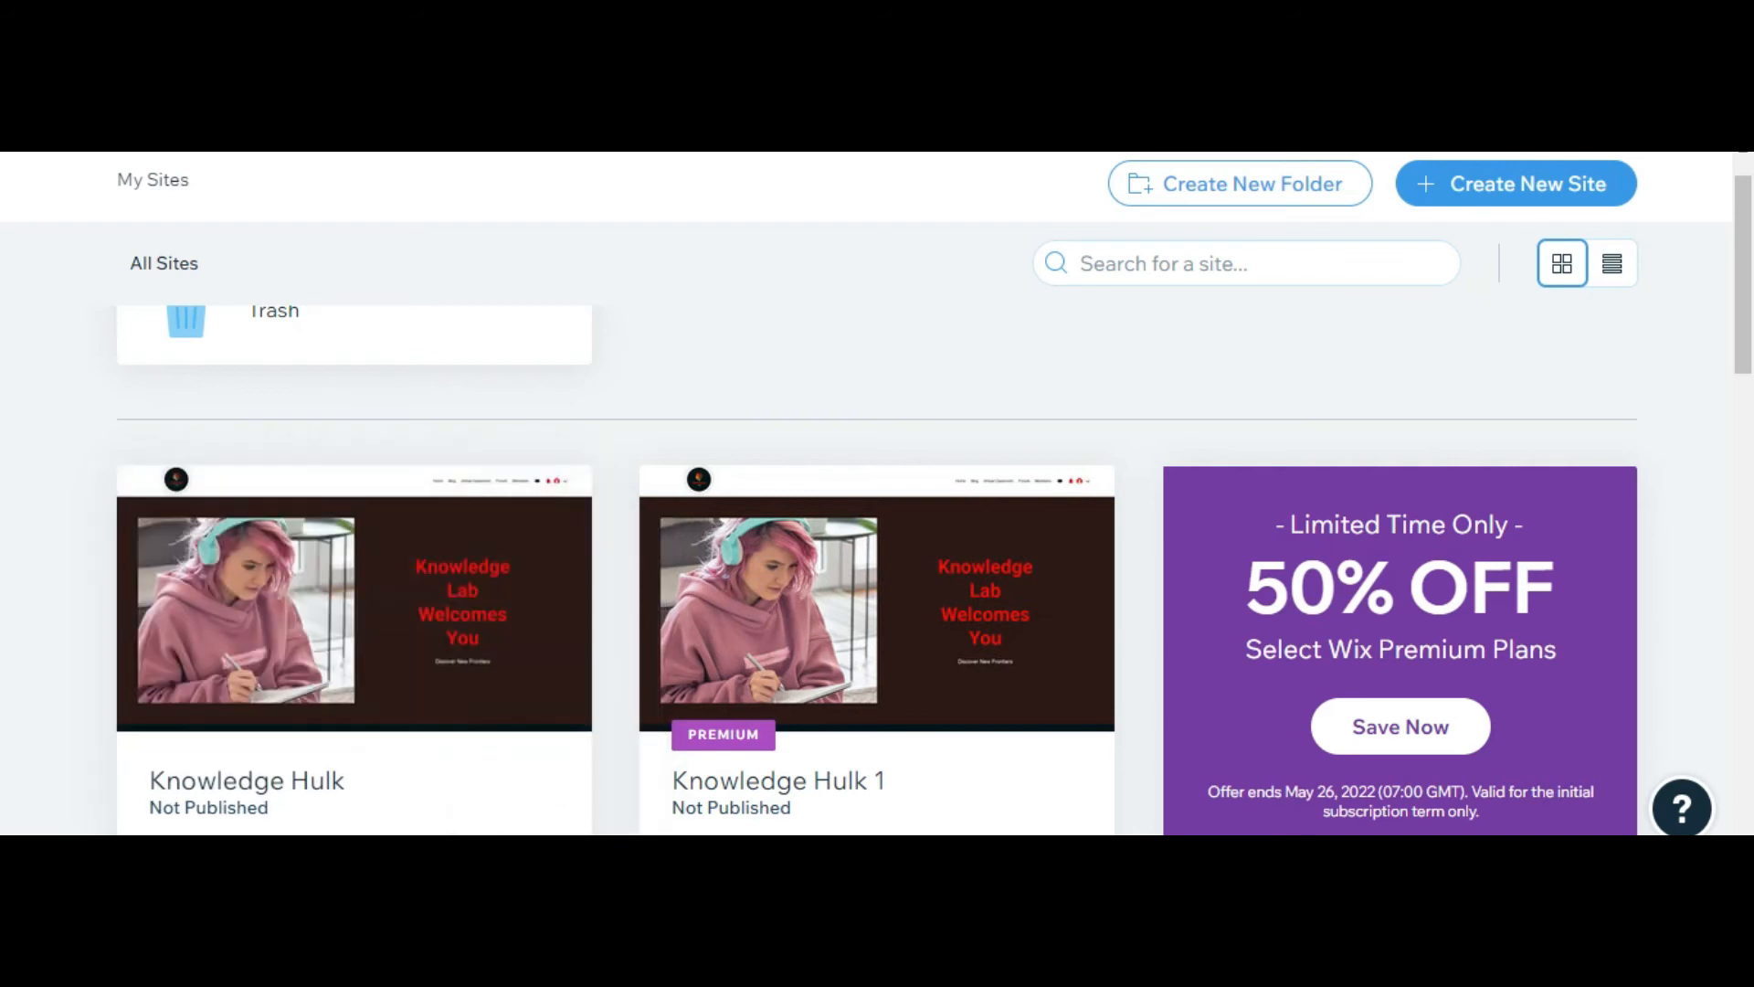
pyautogui.click(1399, 725)
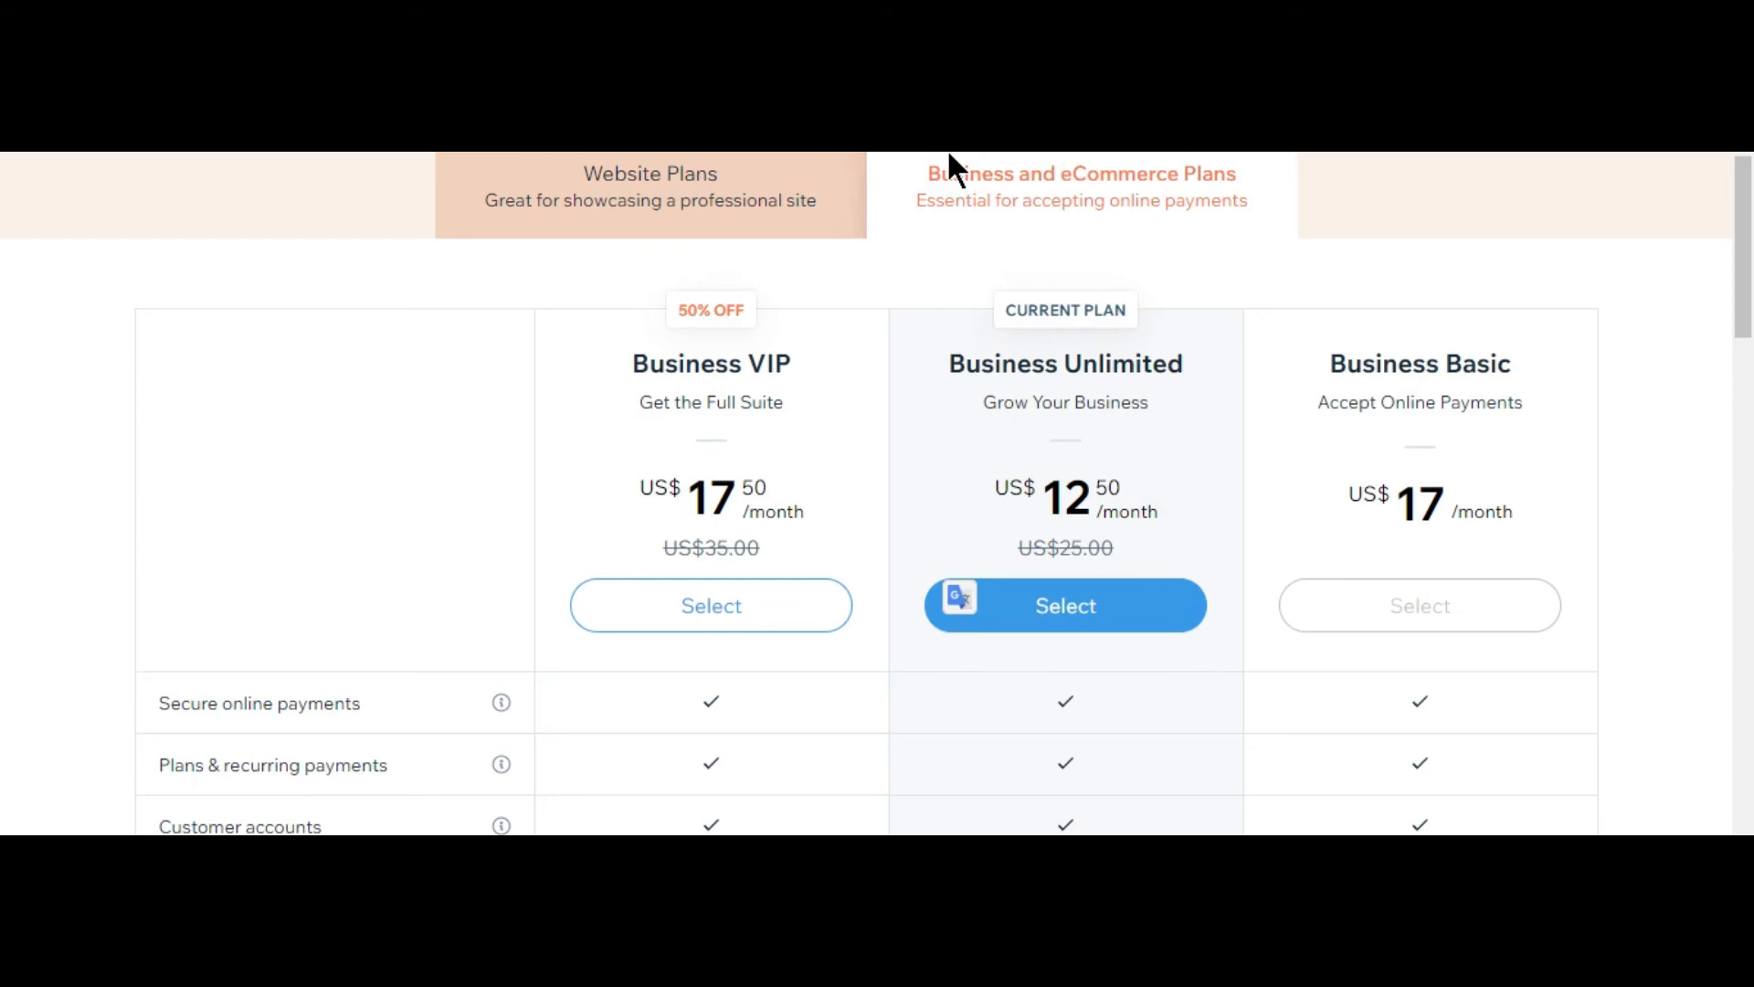
pyautogui.moveTo(968, 179)
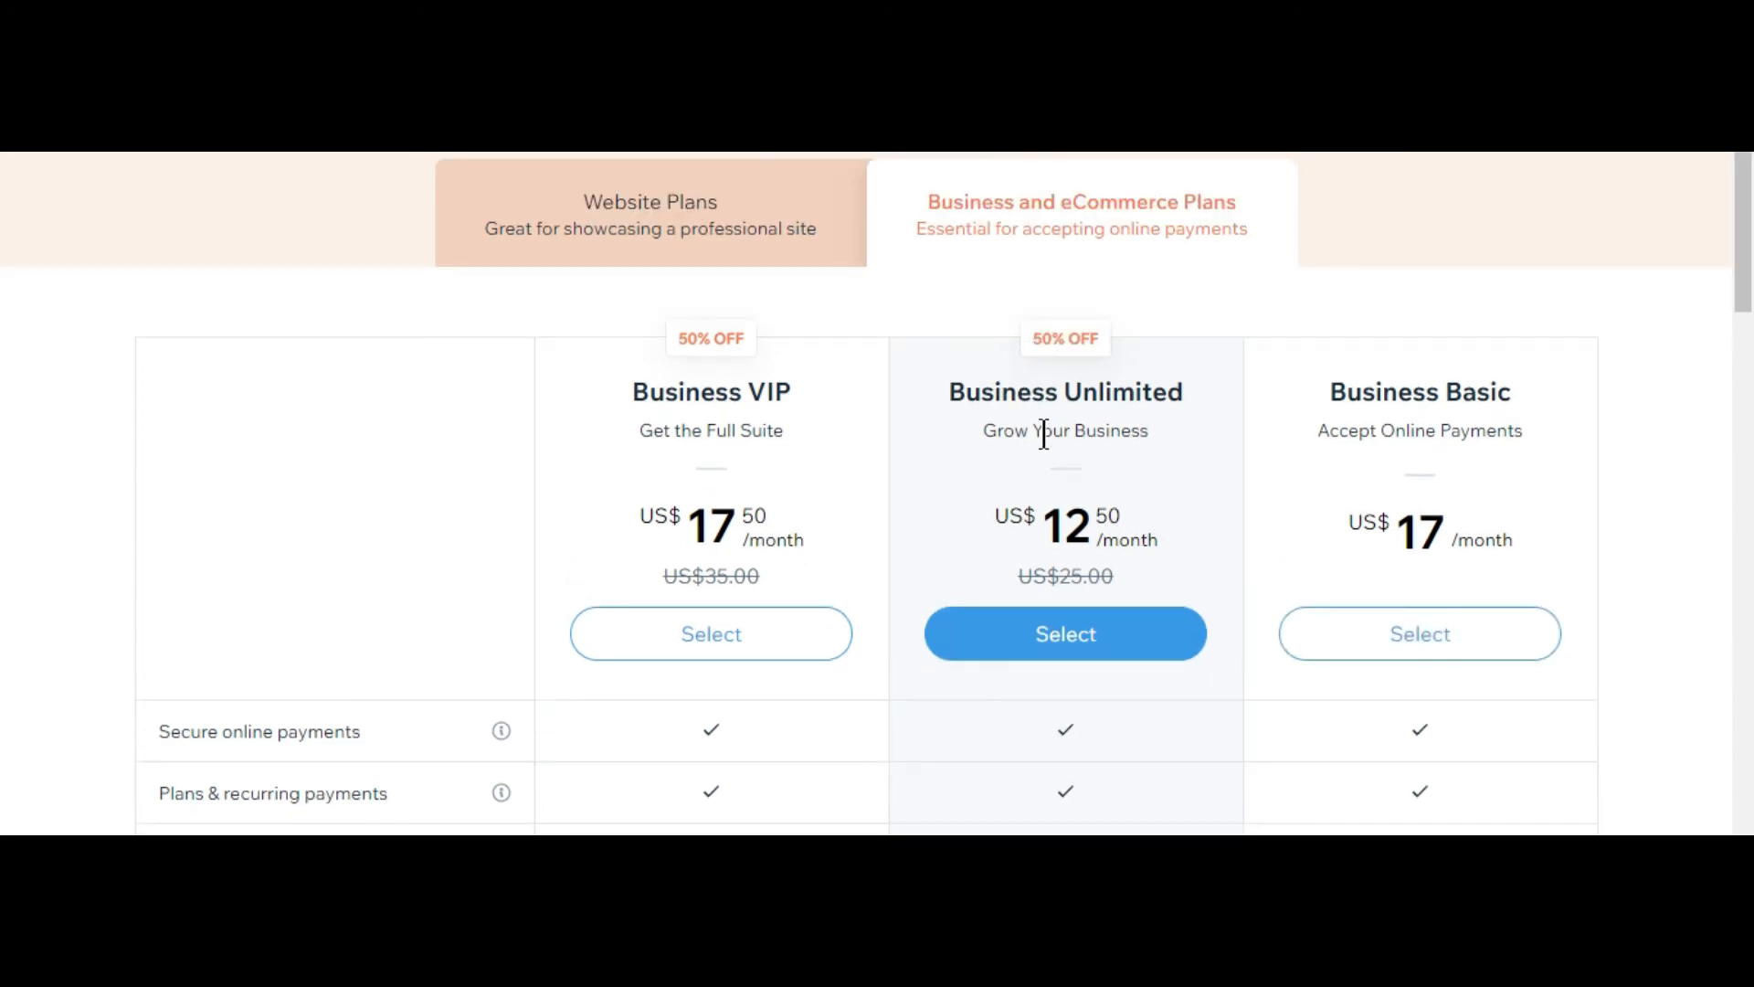
# - Show the Website plans for plan-free Knowledge Hulk and select the Unlimited plan
pyautogui.scroll(-3)
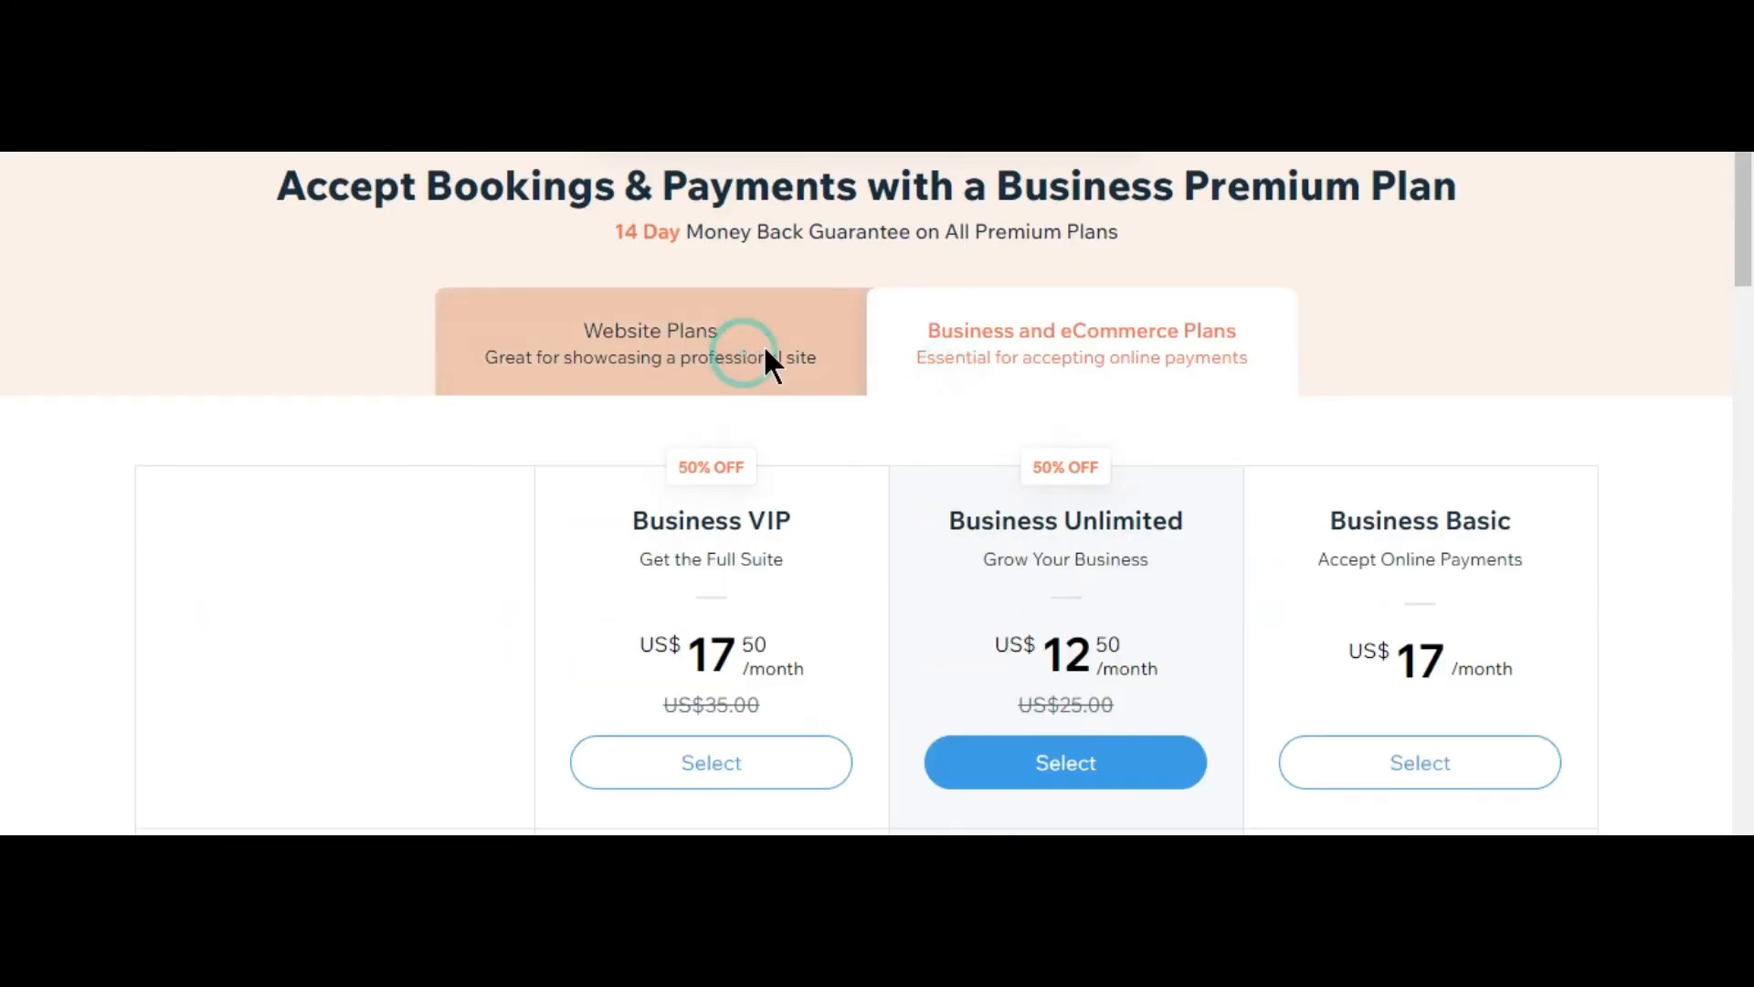
pyautogui.click(649, 343)
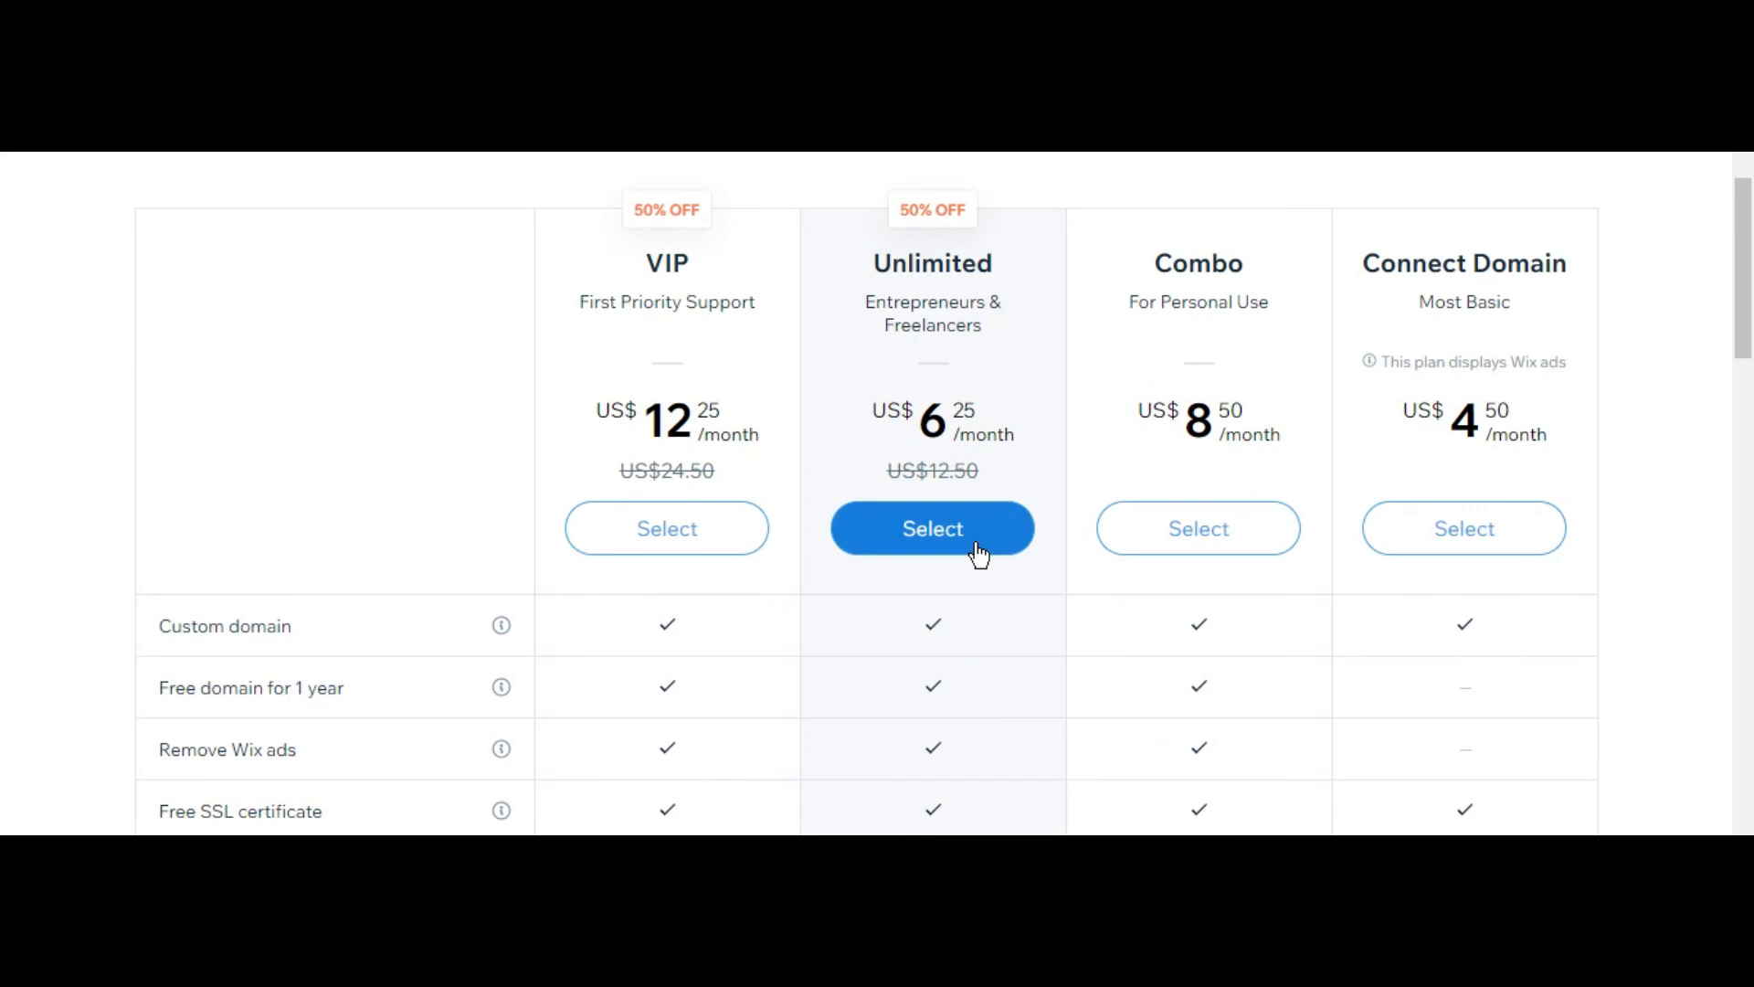
pyautogui.scroll(-3)
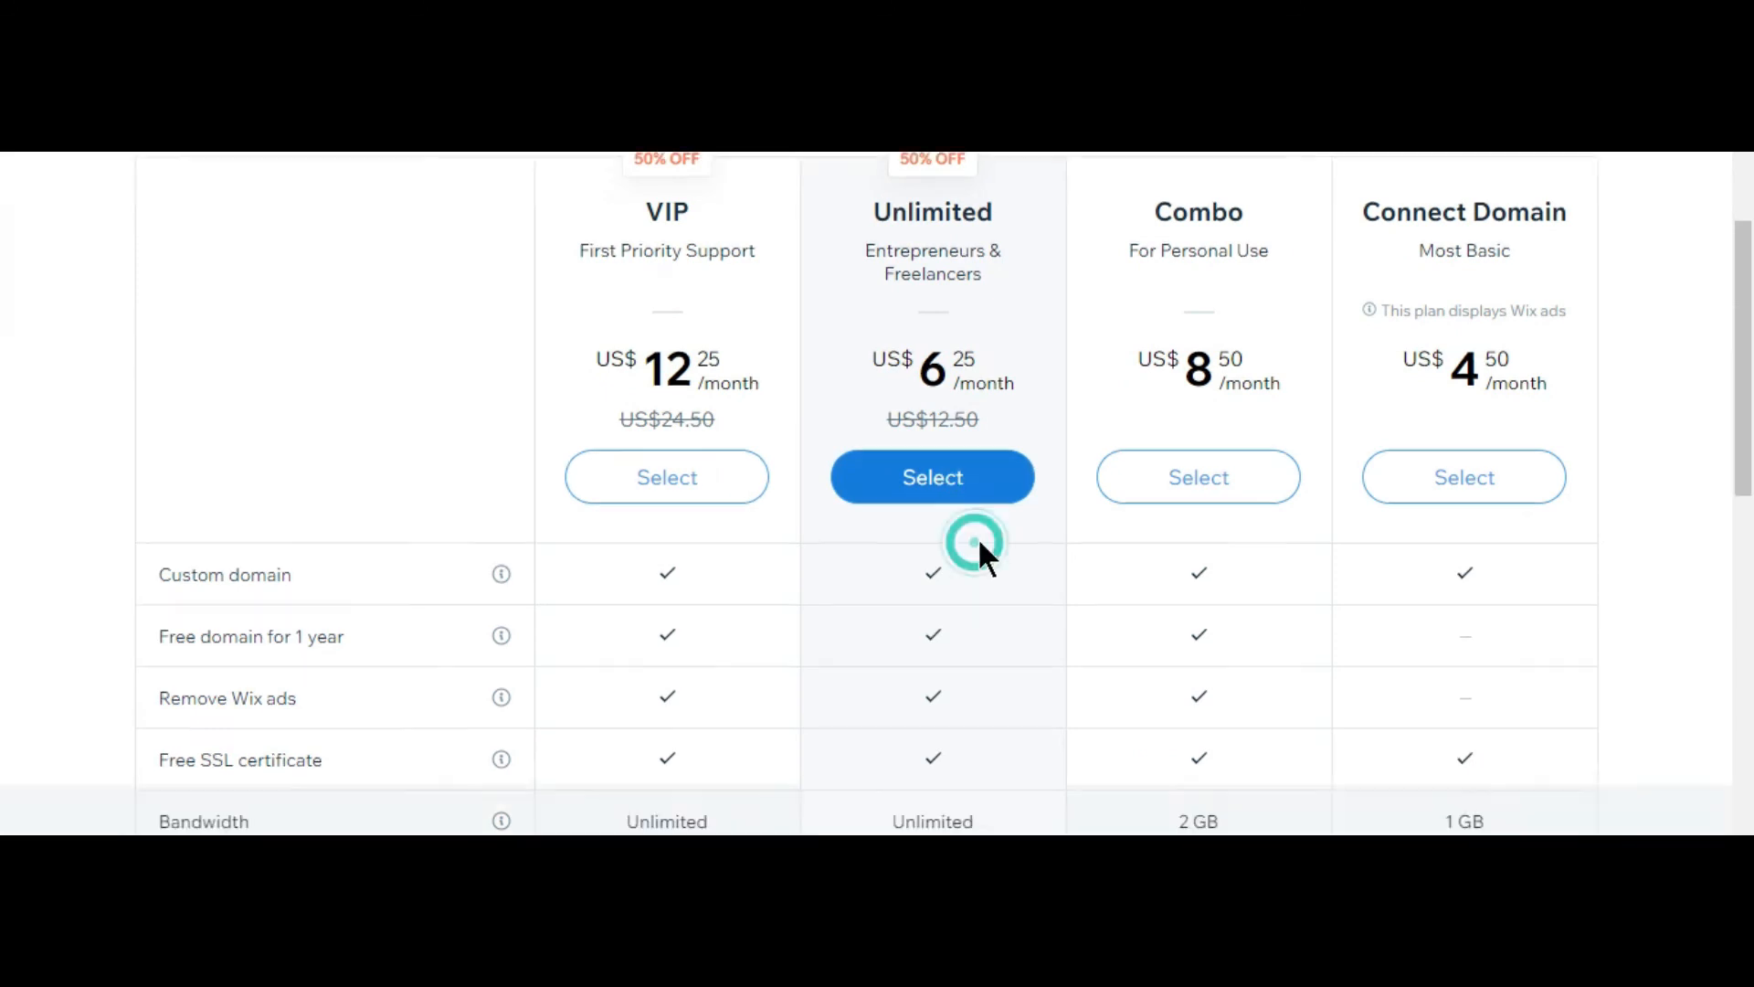
pyautogui.click(932, 477)
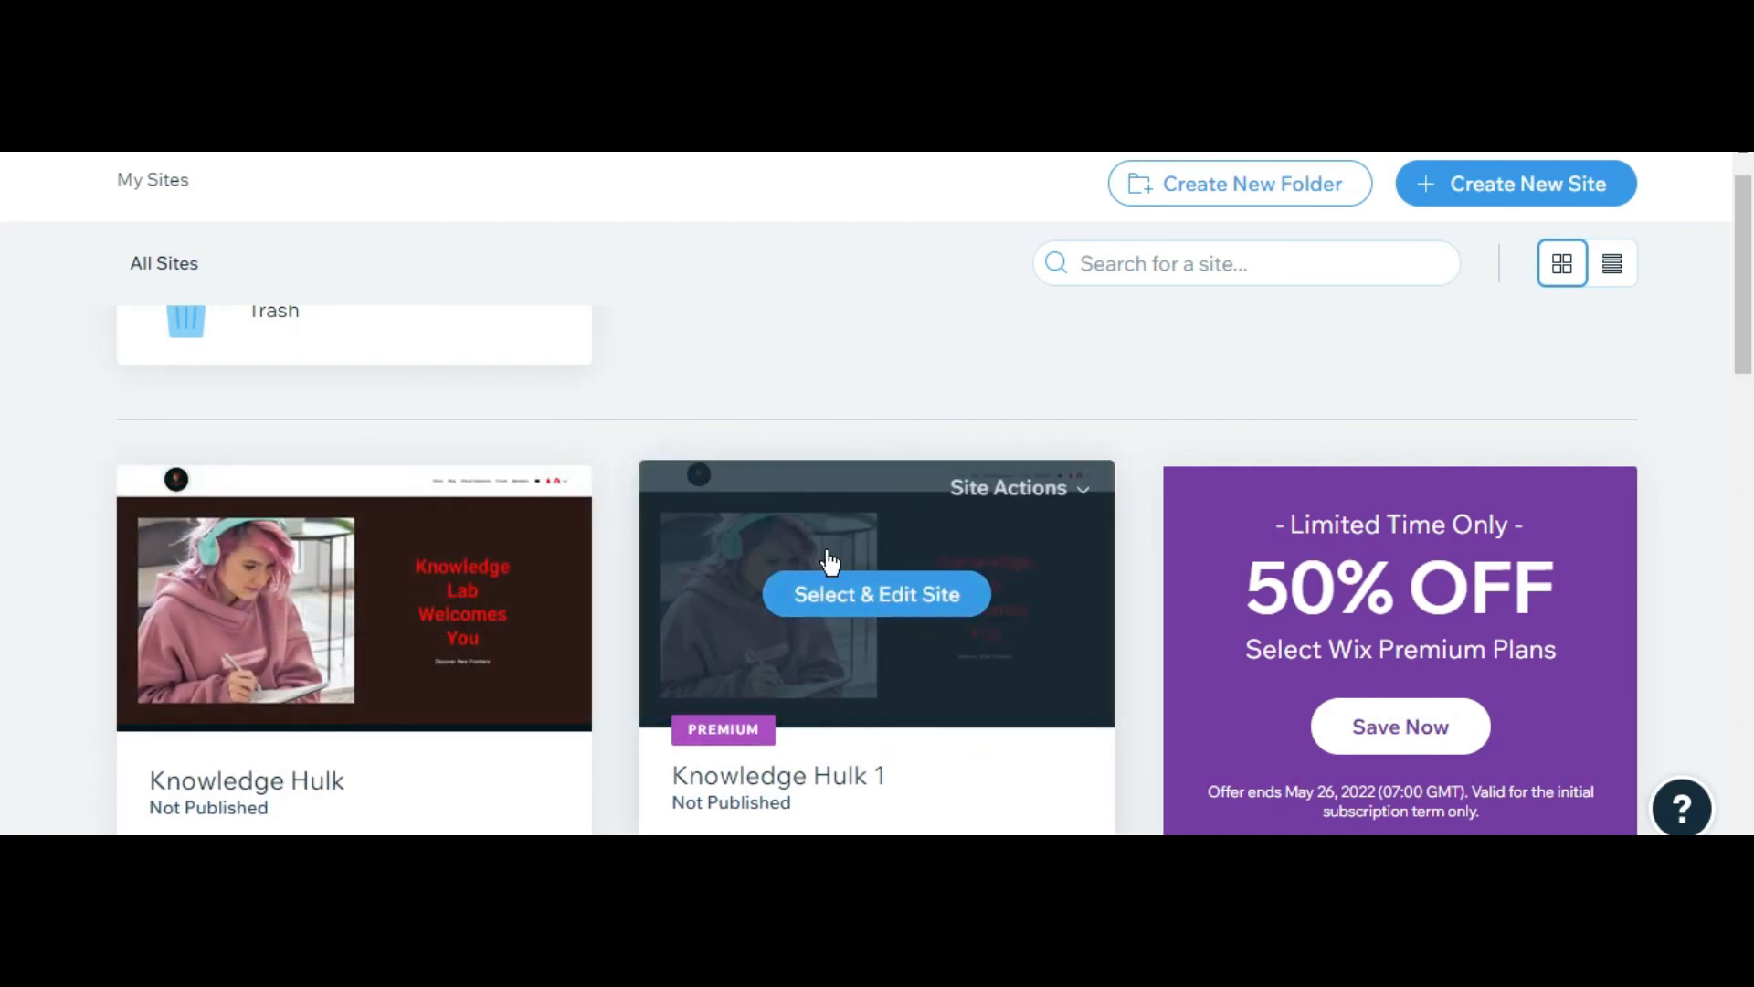
pyautogui.moveTo(1001, 495)
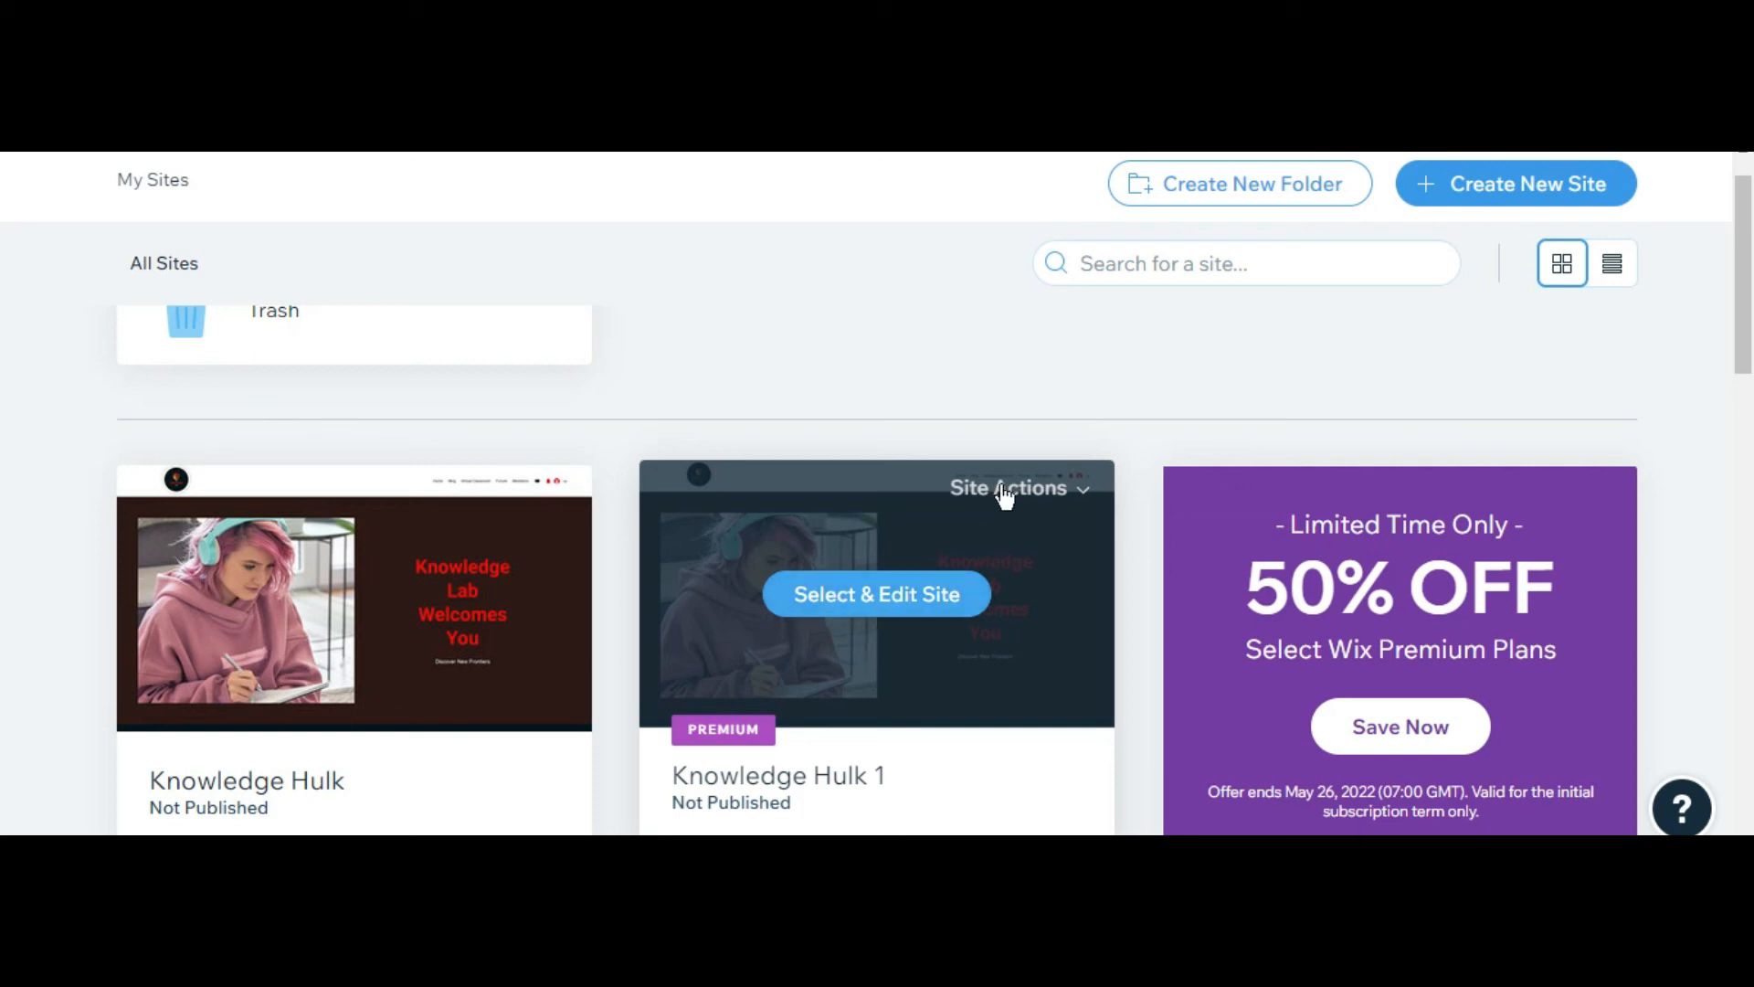
pyautogui.moveTo(444, 567)
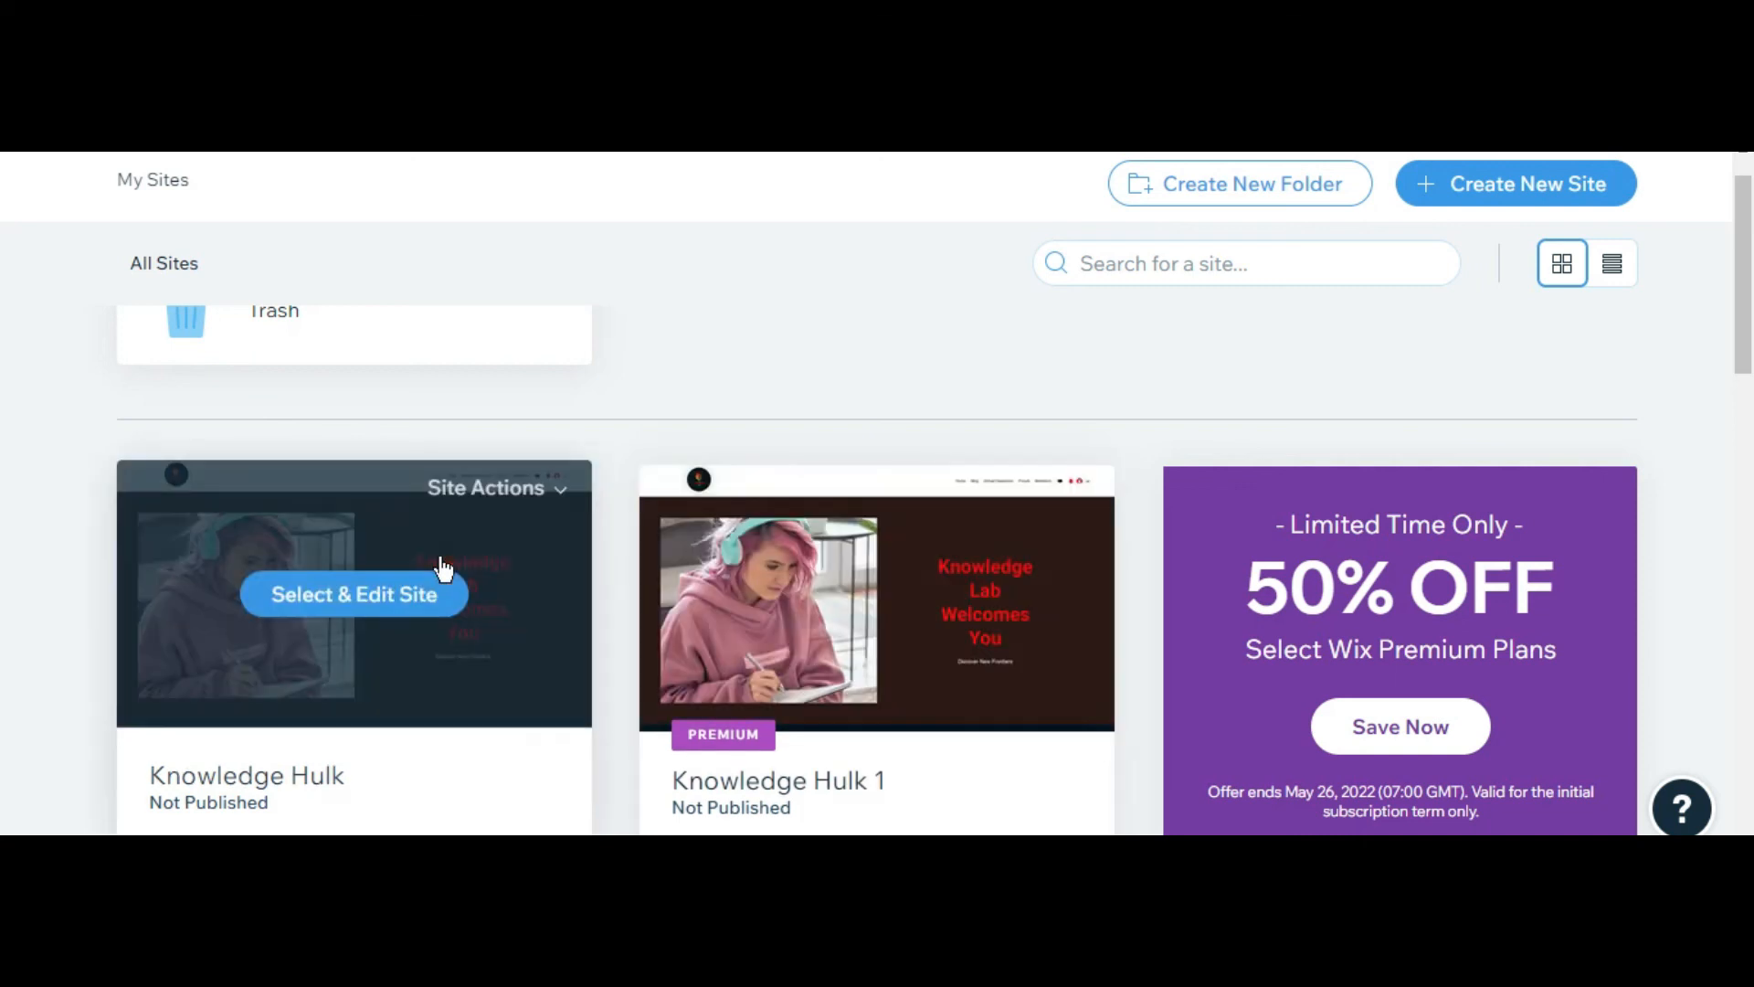
pyautogui.moveTo(592, 470)
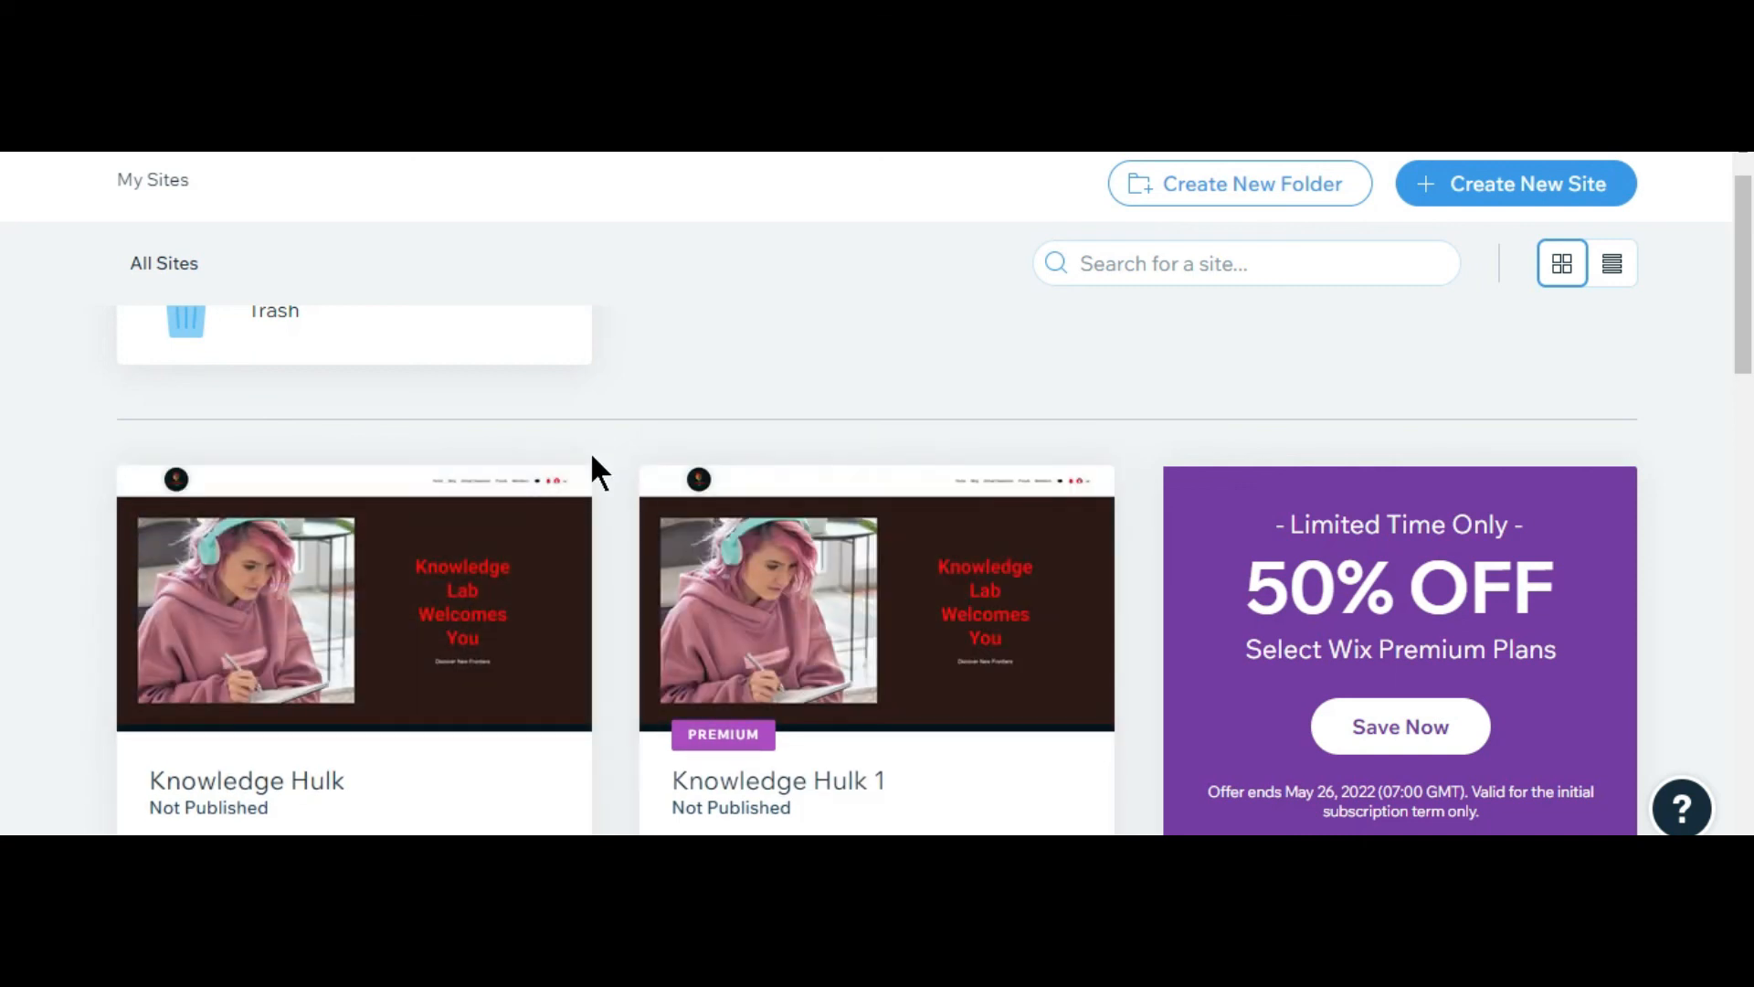